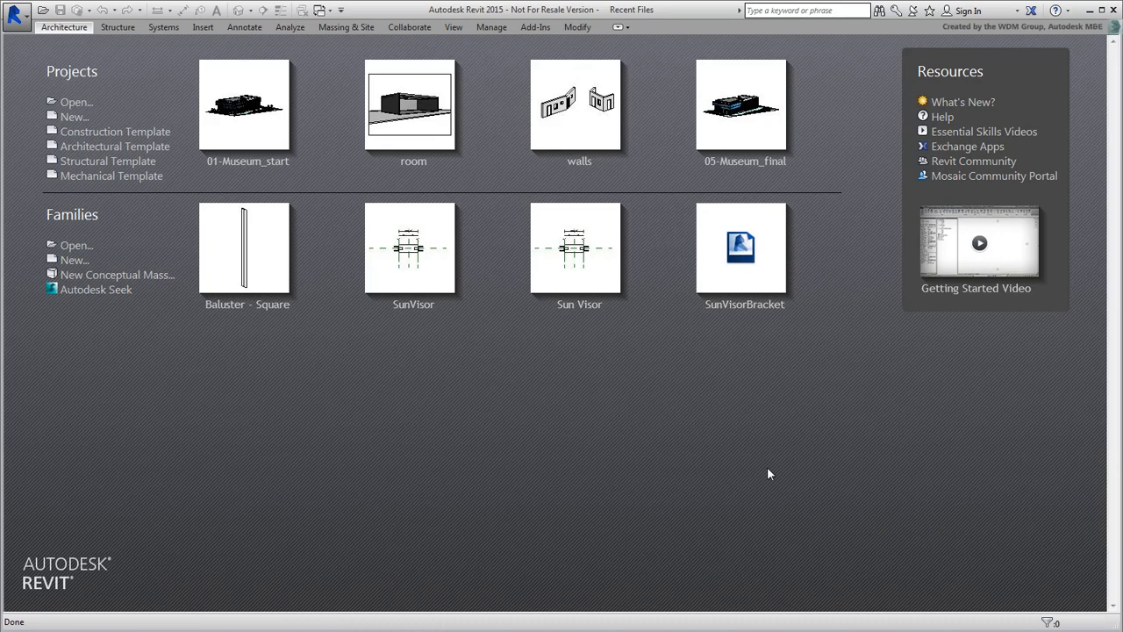
mouse_move(569, 440)
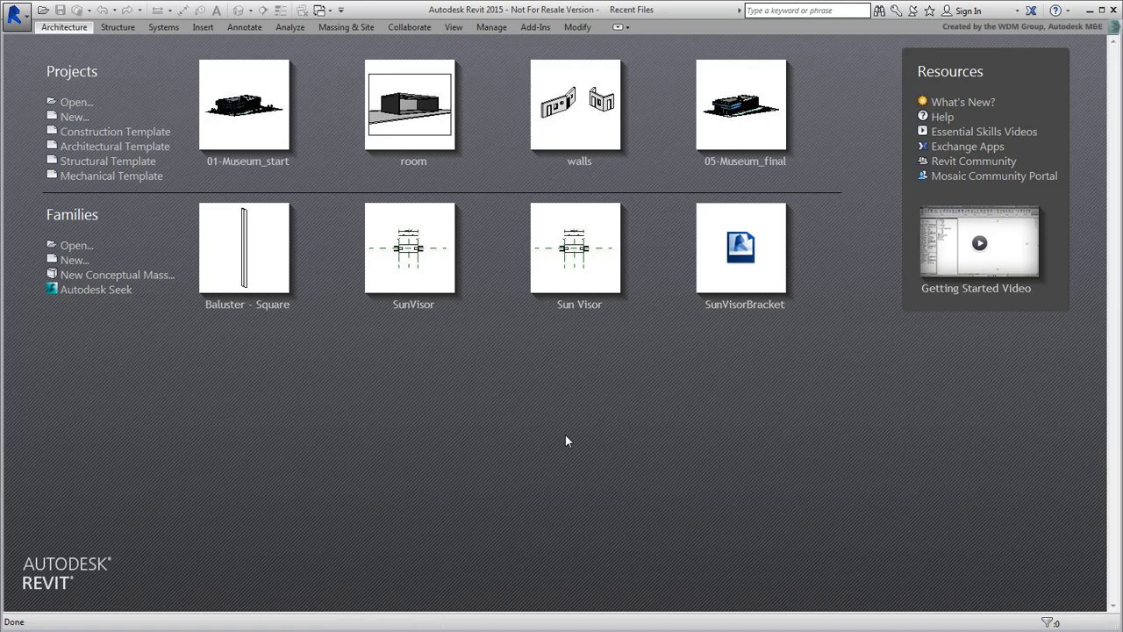
Open the 01-Museum_start.rvt project from the Open dialog
click(74, 101)
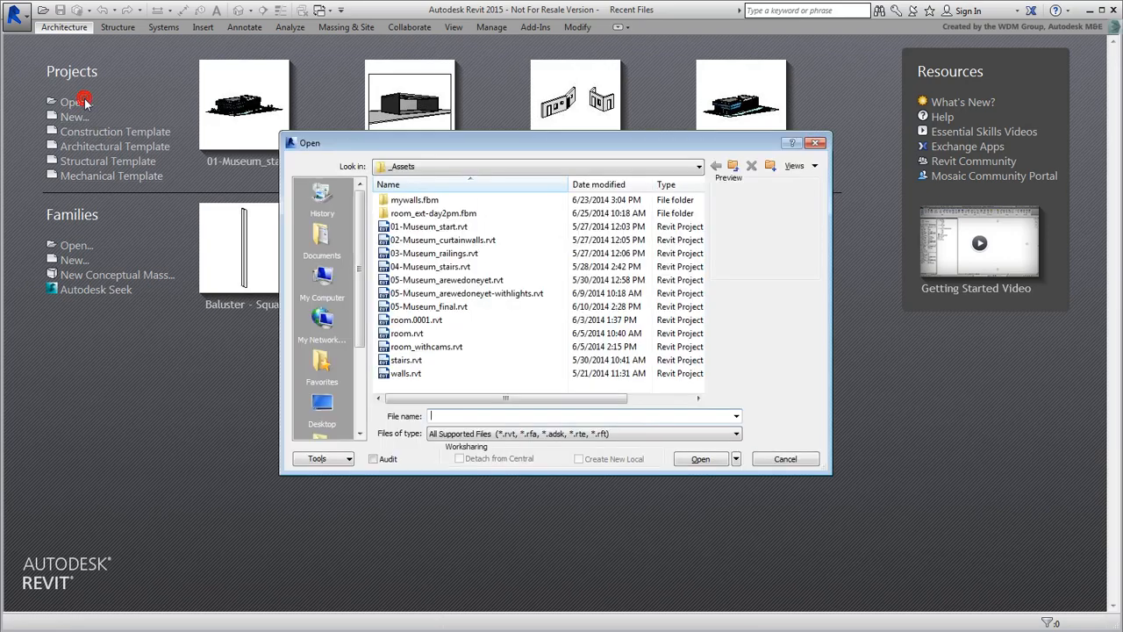
click(430, 227)
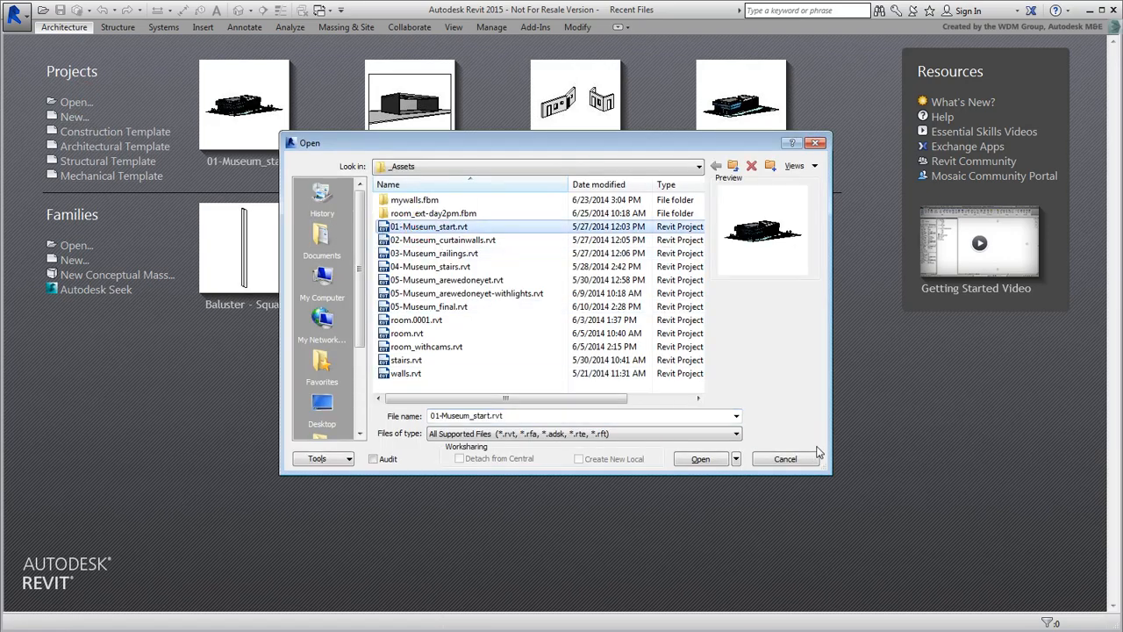
click(700, 478)
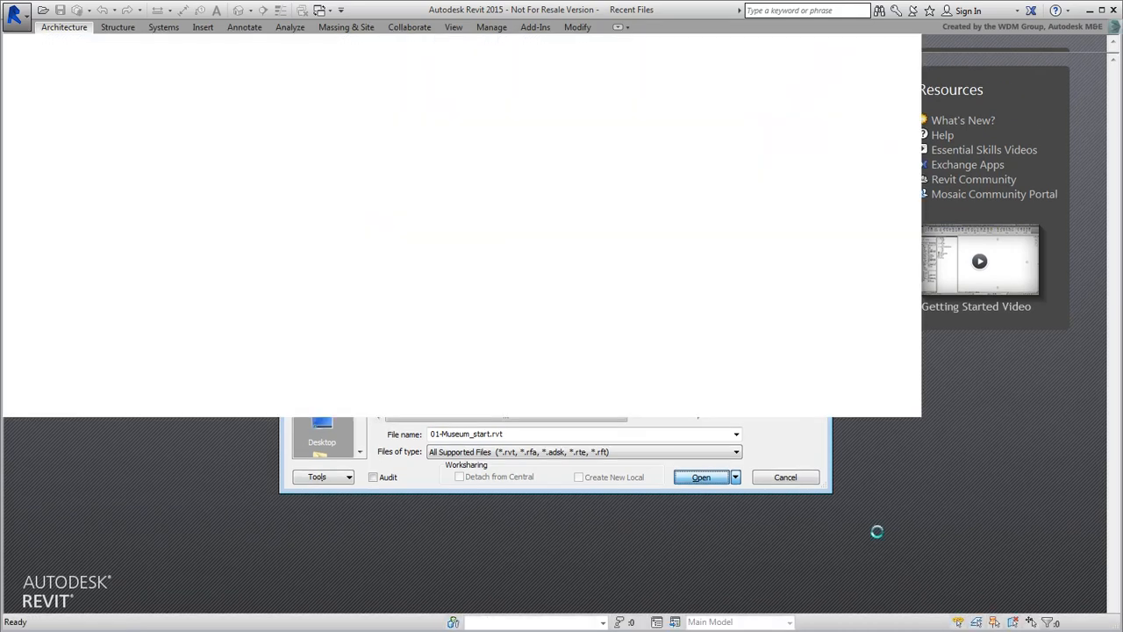
click(698, 477)
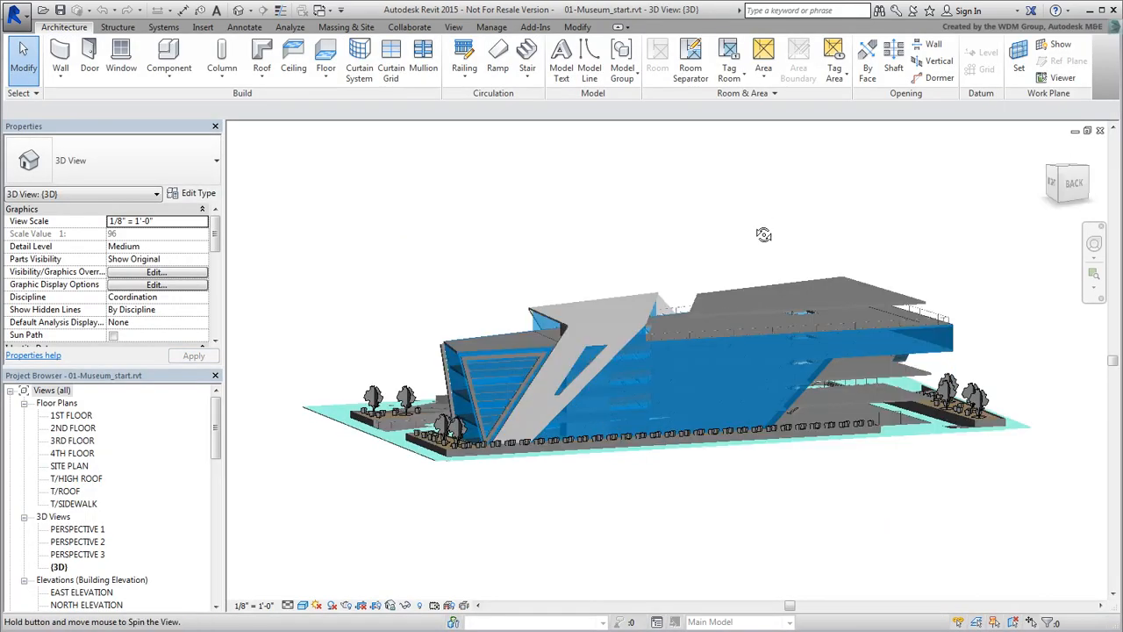
drag(763, 235, 835, 253)
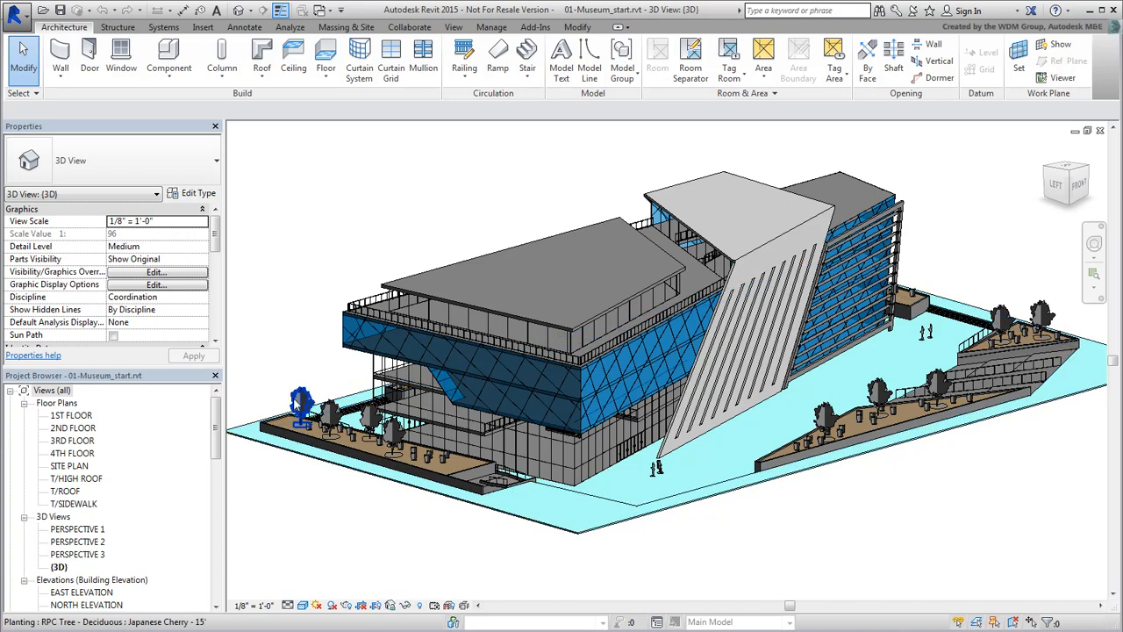
click(301, 407)
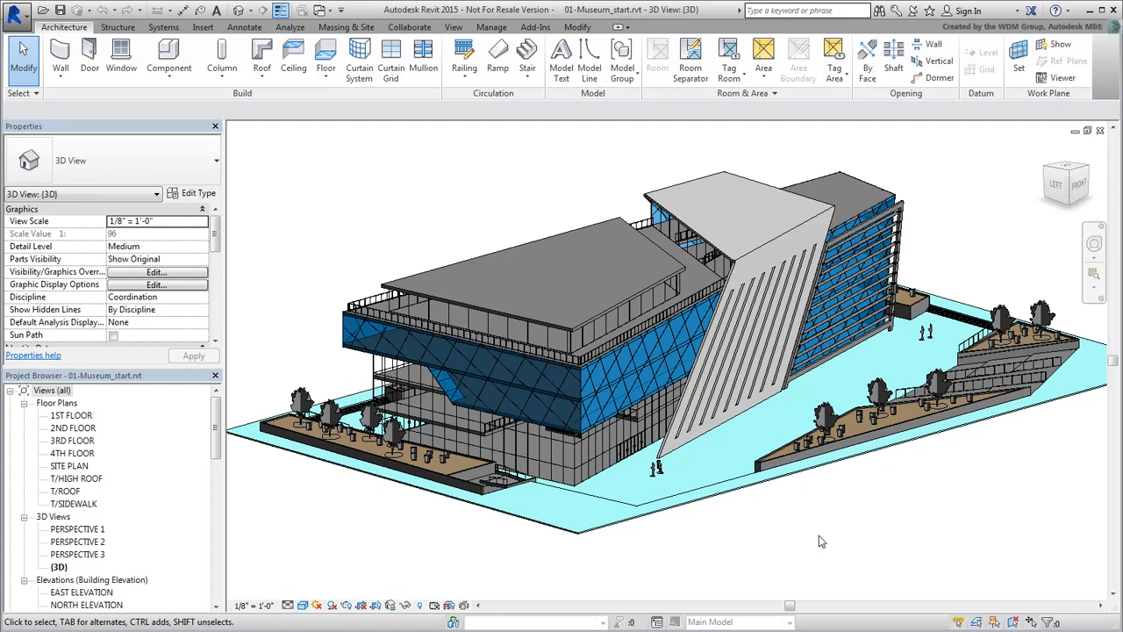
mouse_move(519, 561)
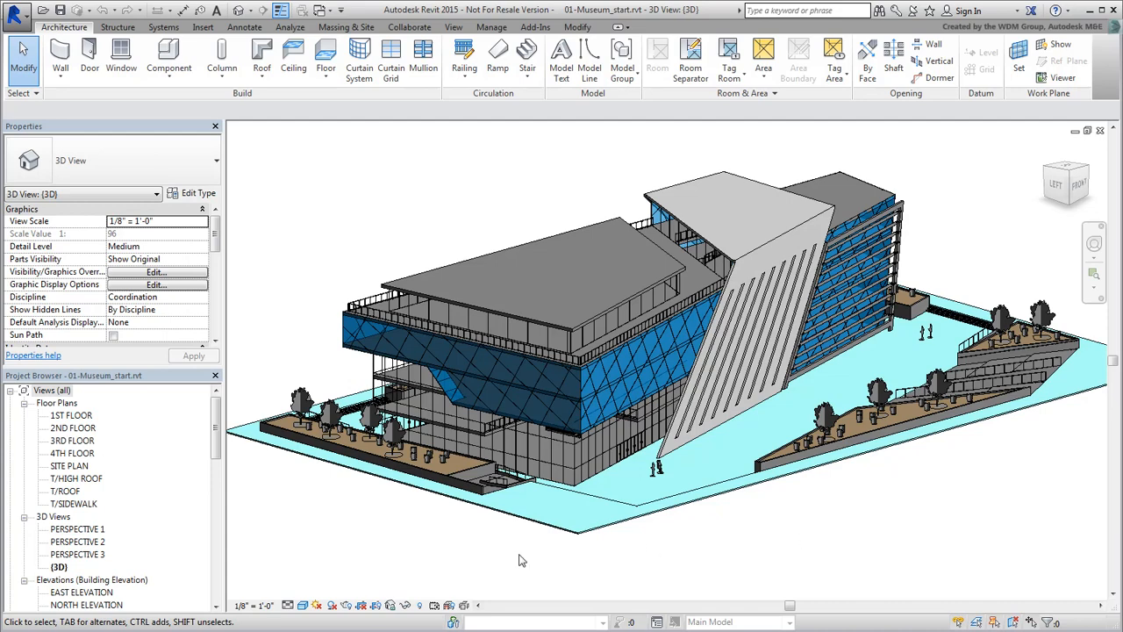
click(287, 604)
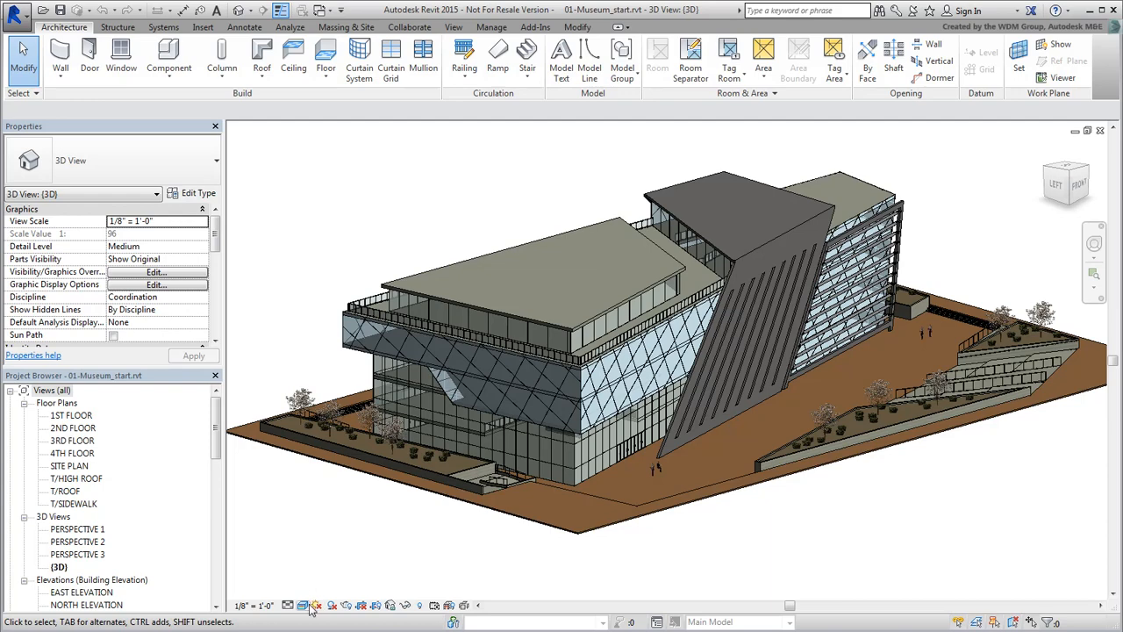
click(302, 604)
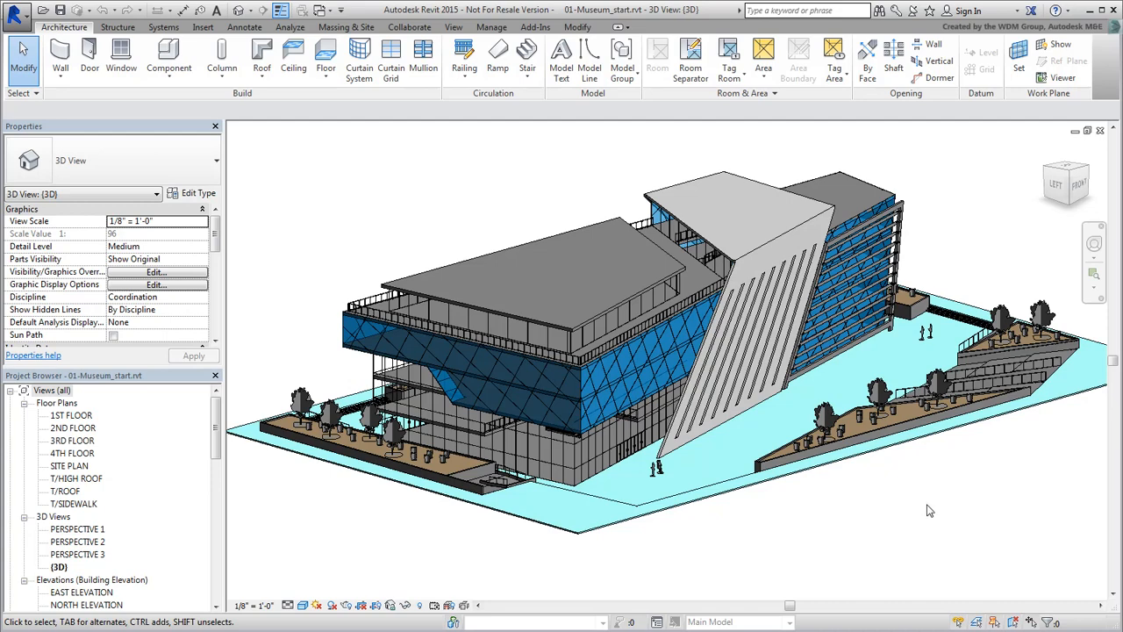
scroll(down, 3)
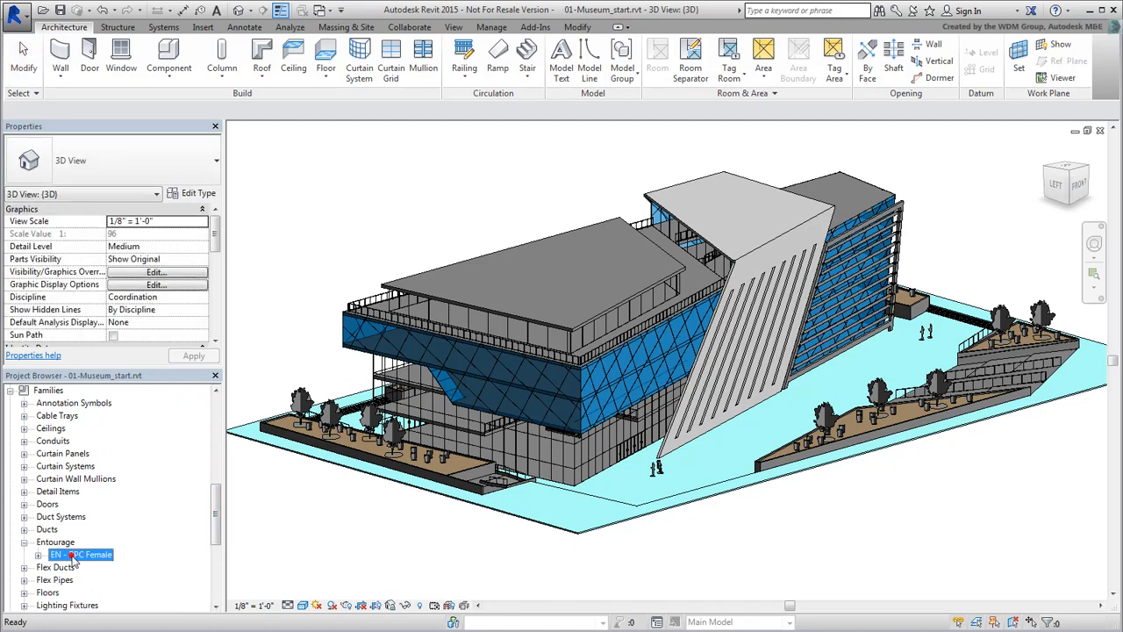
Delete the RPC Female entourage family and its 4 placed instances
right_click(77, 554)
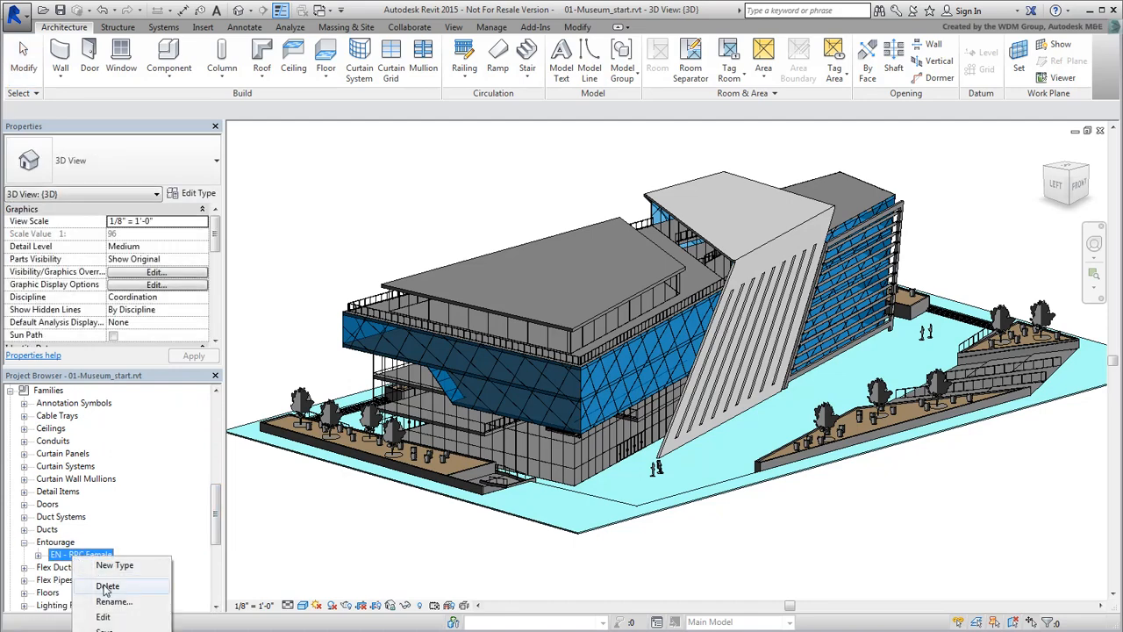
click(109, 586)
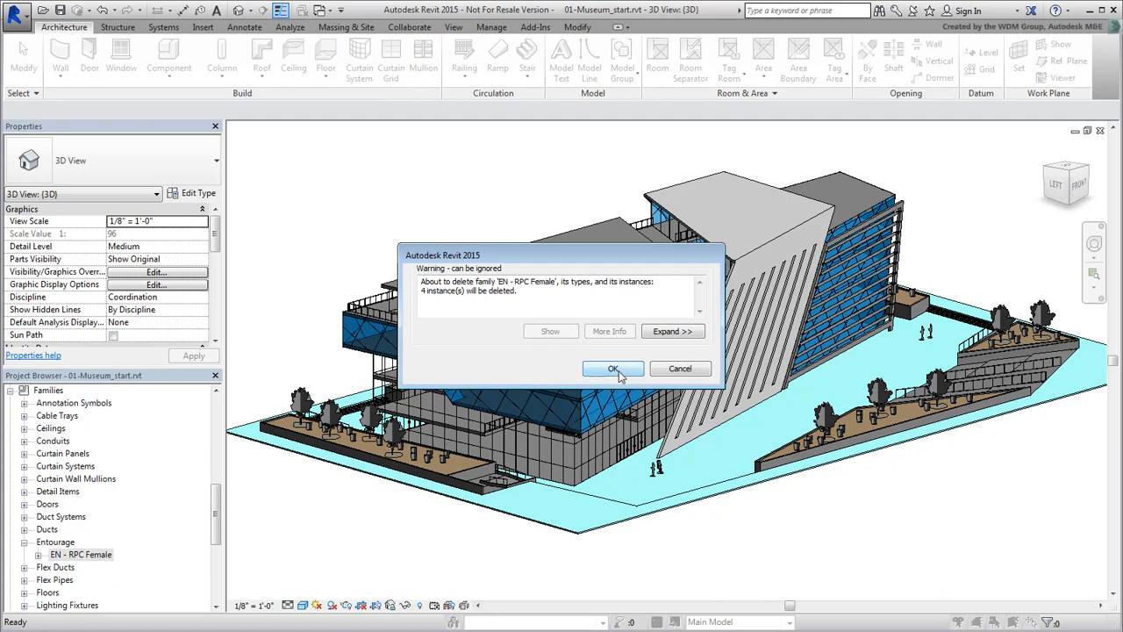
click(614, 368)
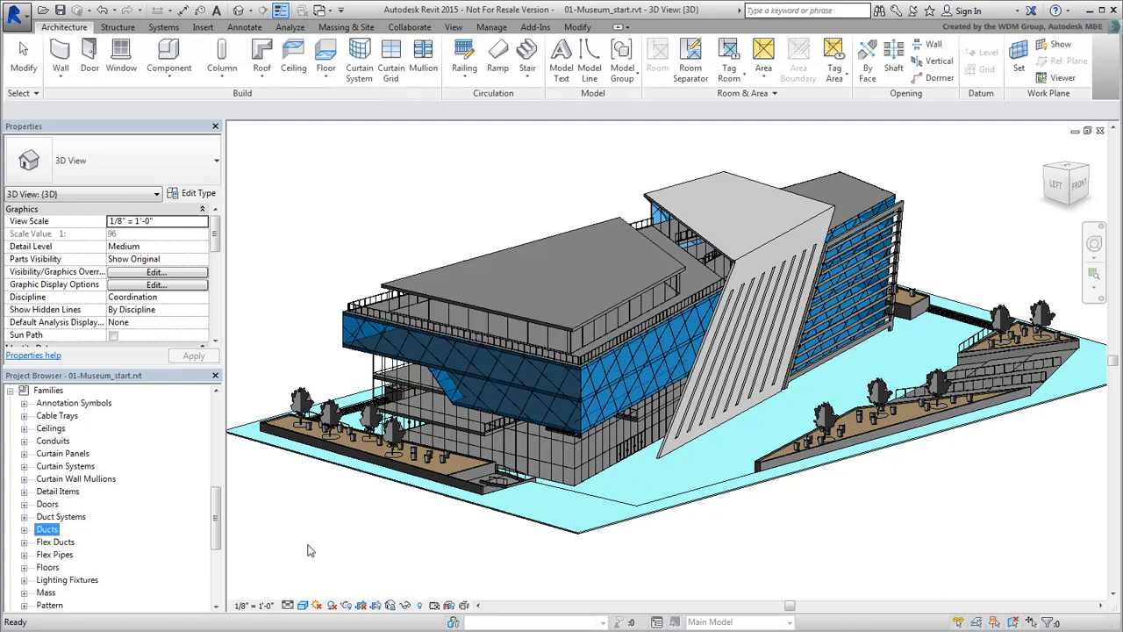
Delete the RPC Shrub (106 instances) and RPC Tree - Deciduous planting families with their instances
scroll(down, 3)
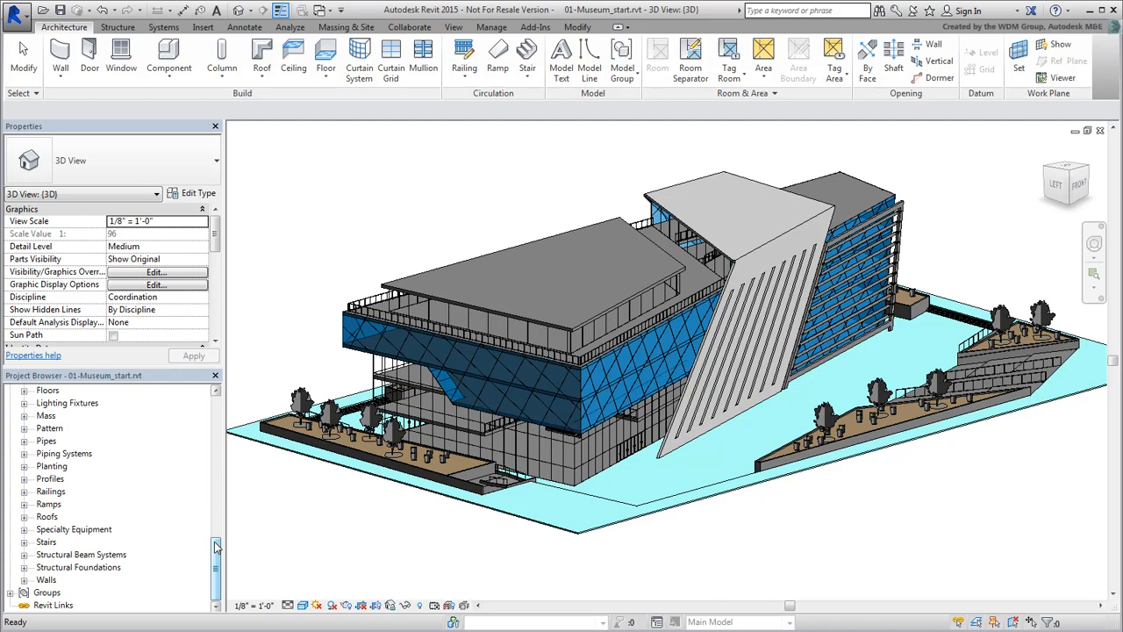
click(27, 466)
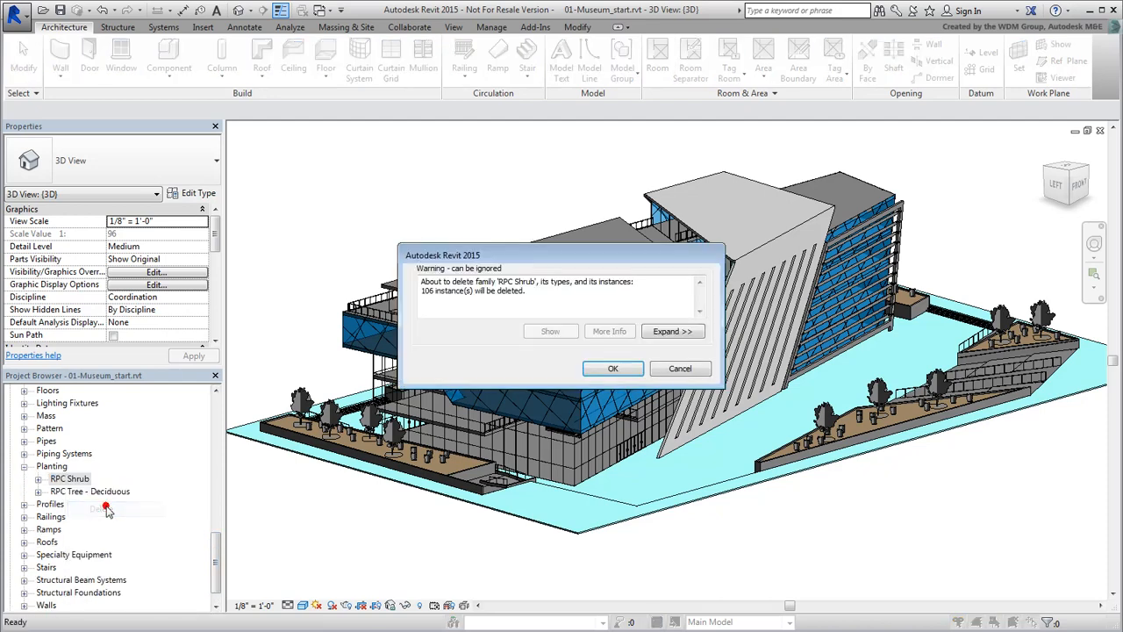
click(612, 369)
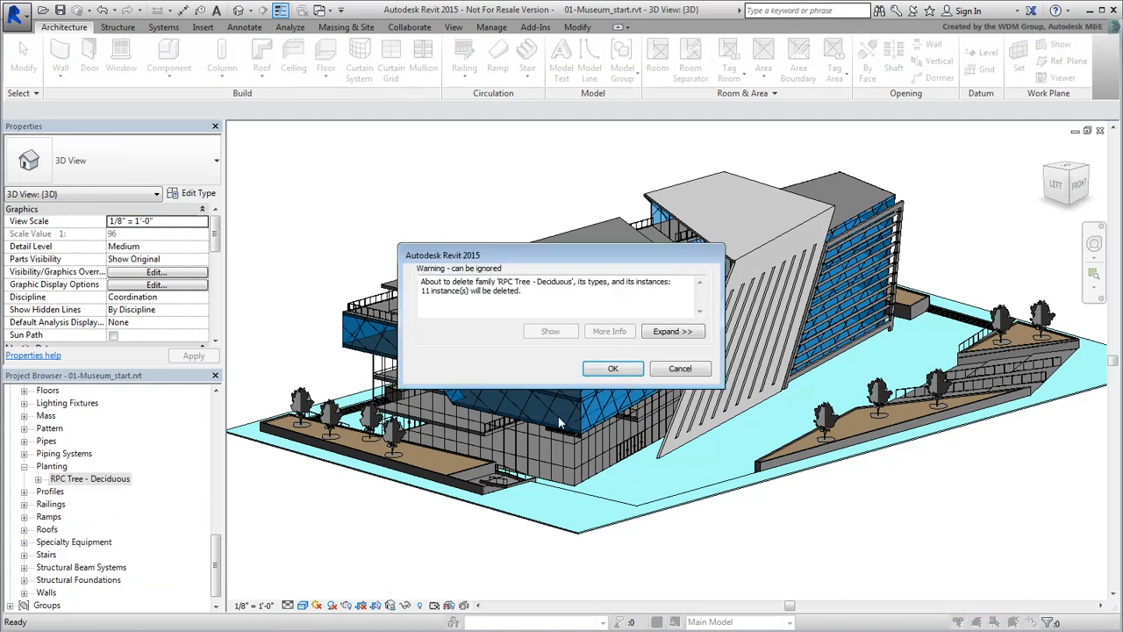
click(613, 368)
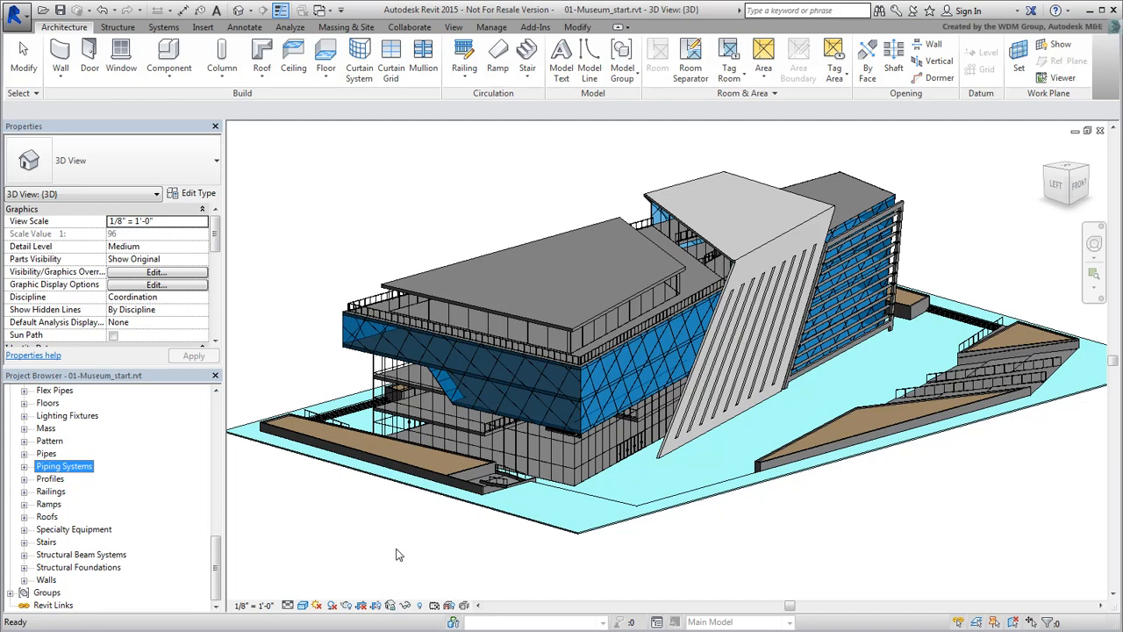
mouse_move(384, 495)
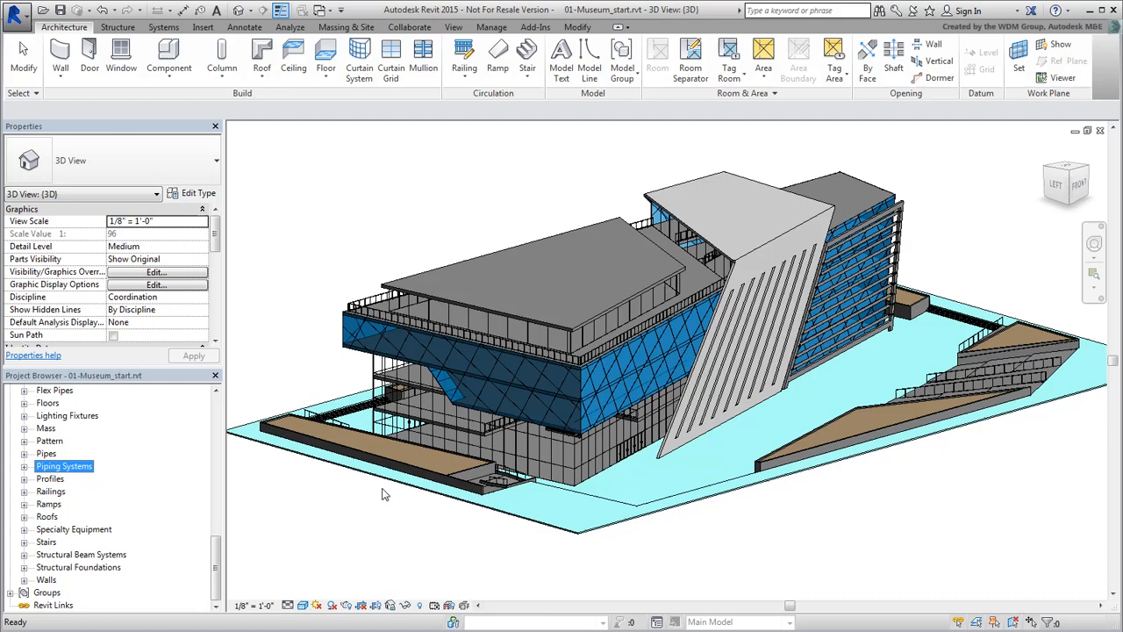
mouse_move(393, 488)
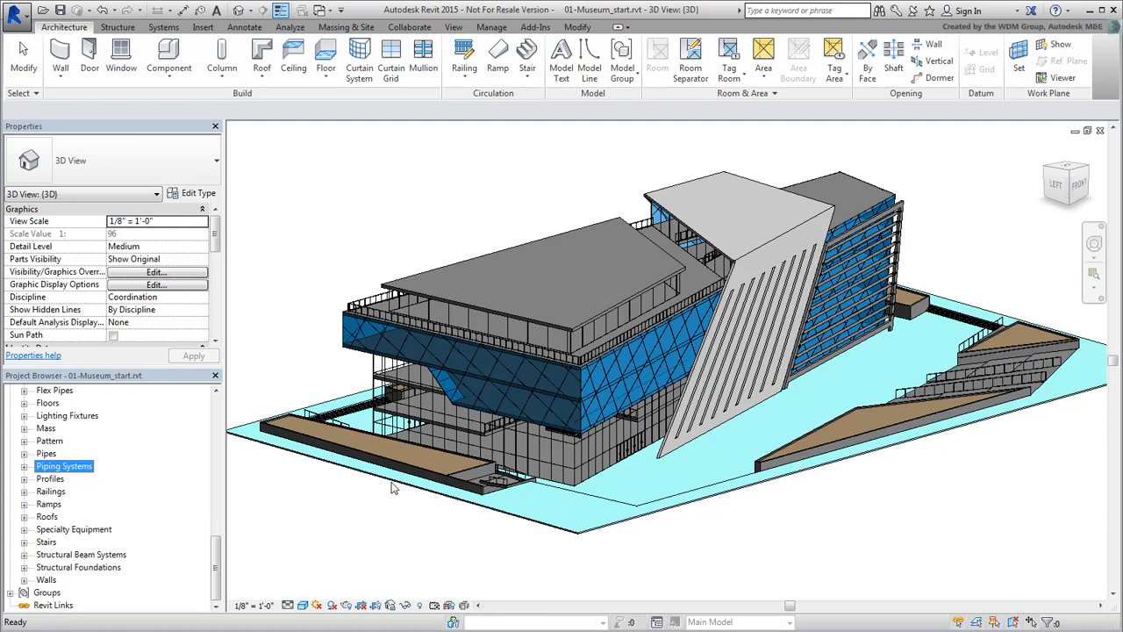
Select the Grass floor strip on the SIDEWALK level in the 3D view
click(417, 444)
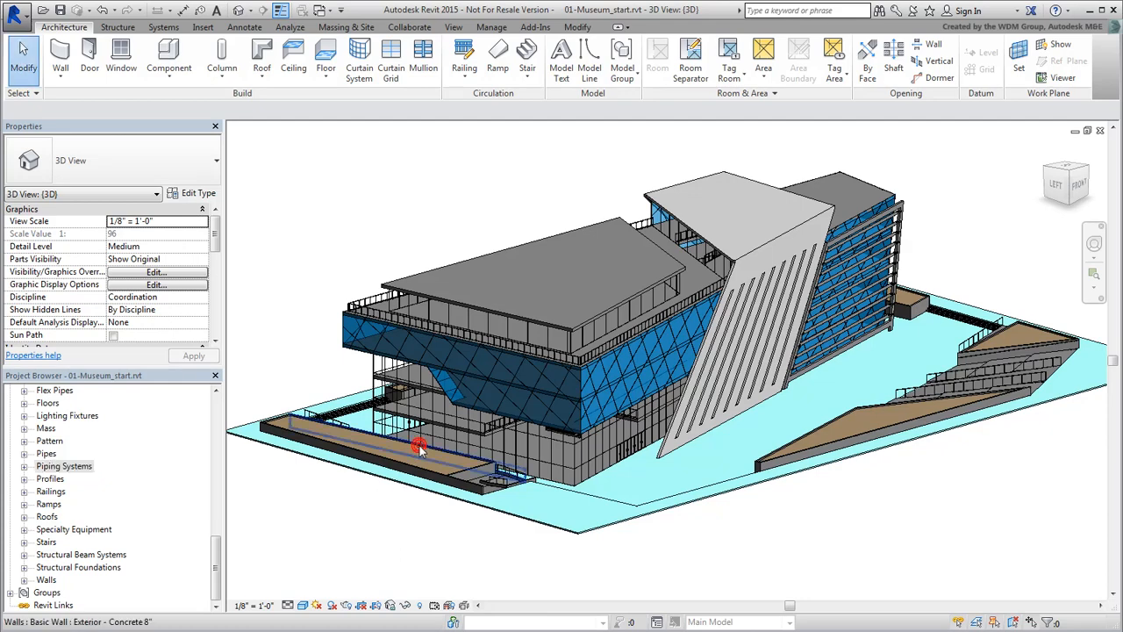
click(417, 444)
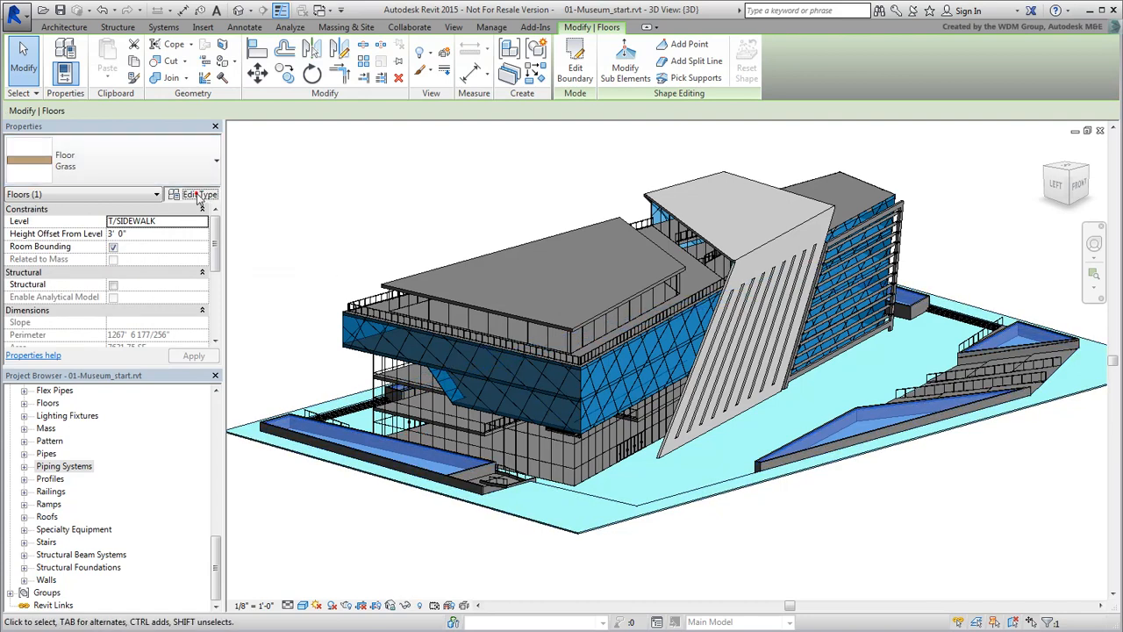
Edit the Grass floor type's structure to reach its 00 - SITE - GRASS material
click(198, 193)
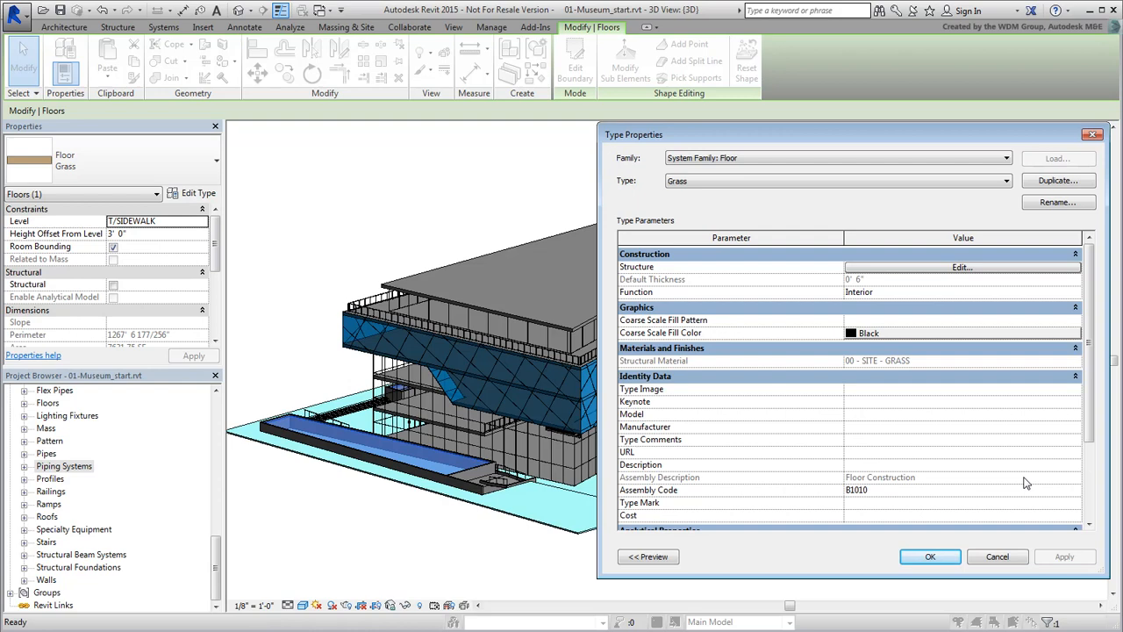
click(961, 267)
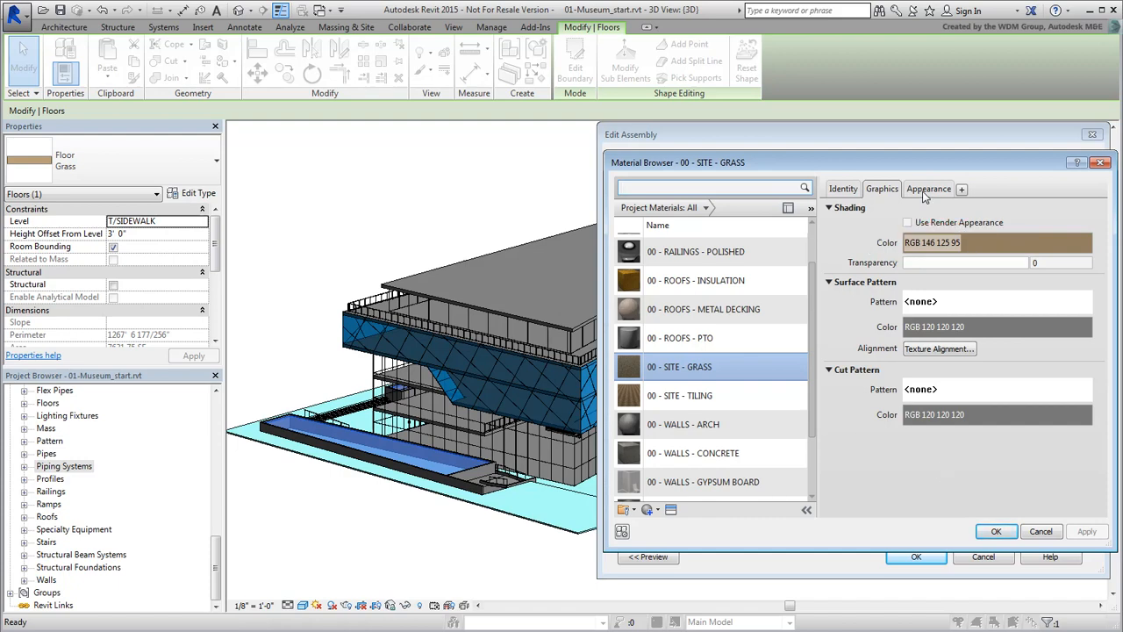
Assign a St. Augustine grass image to the material's appearance and open its Texture Editor
click(928, 190)
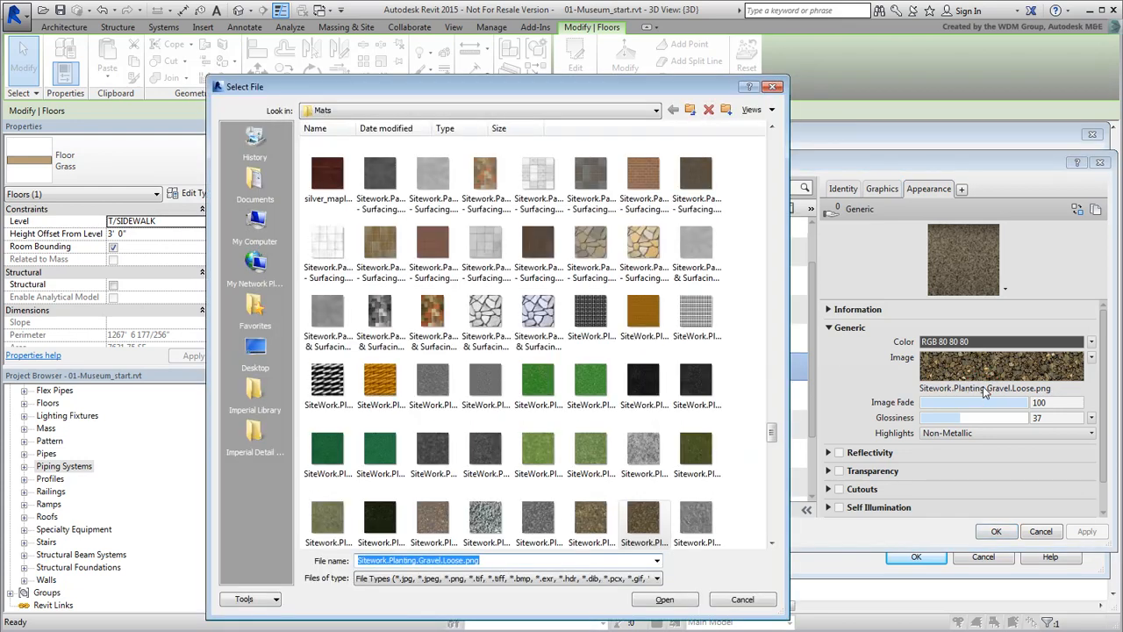
mouse_move(540, 449)
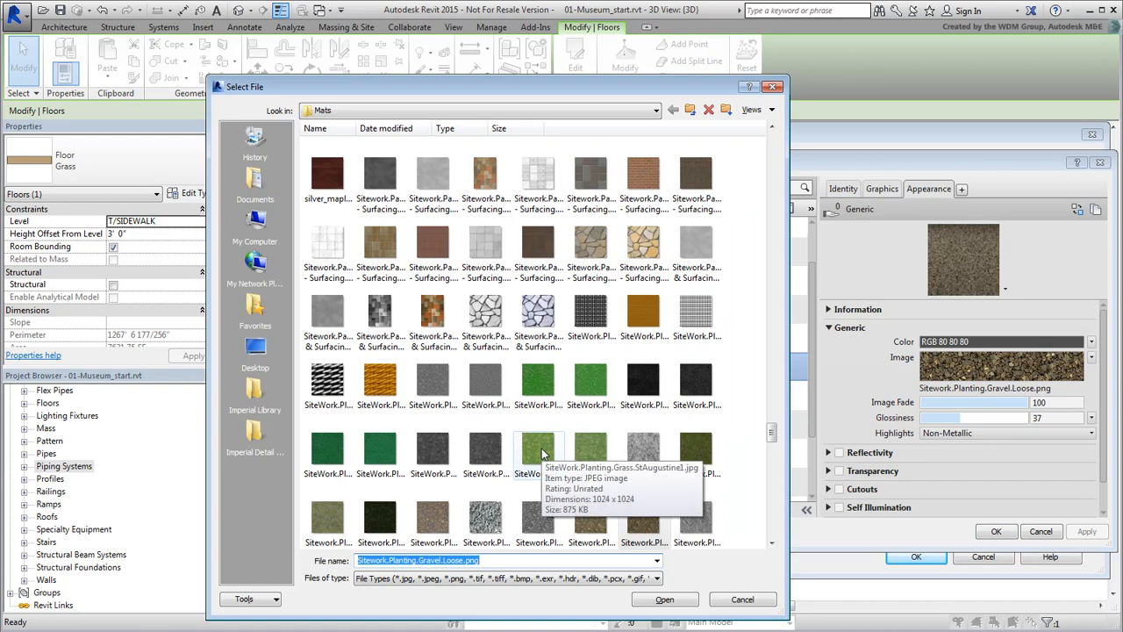
click(537, 447)
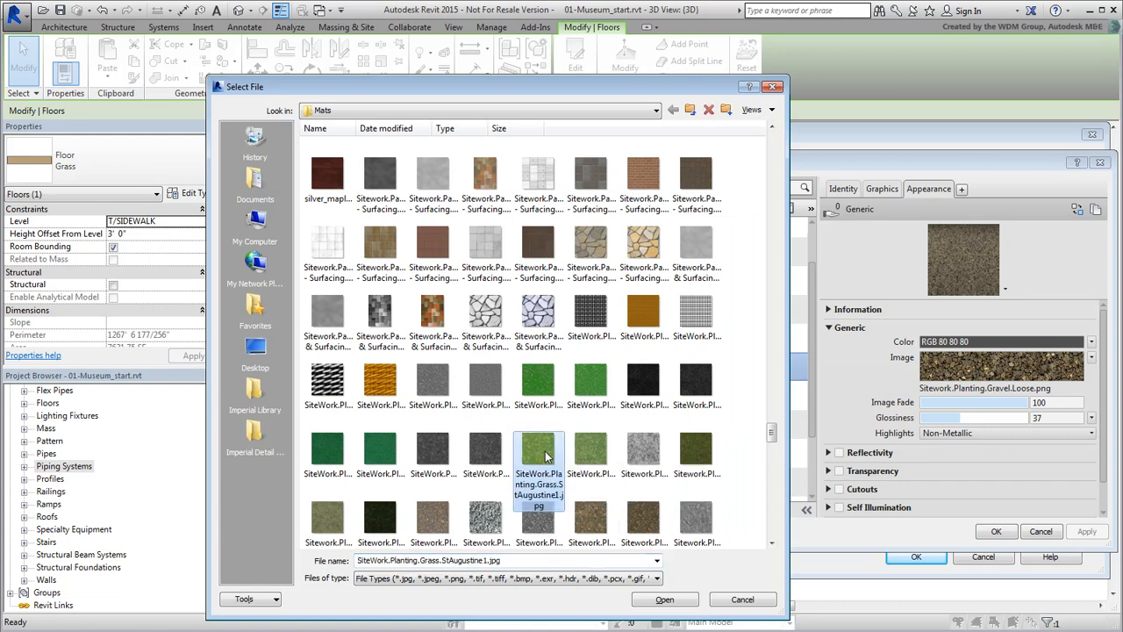
click(663, 599)
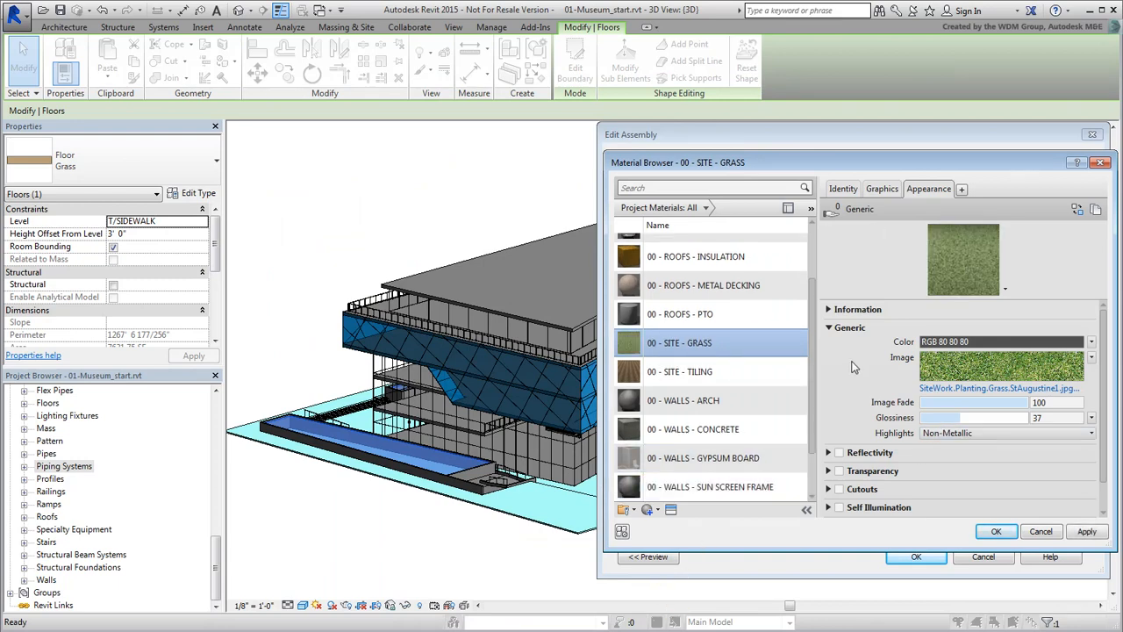
mouse_move(996, 363)
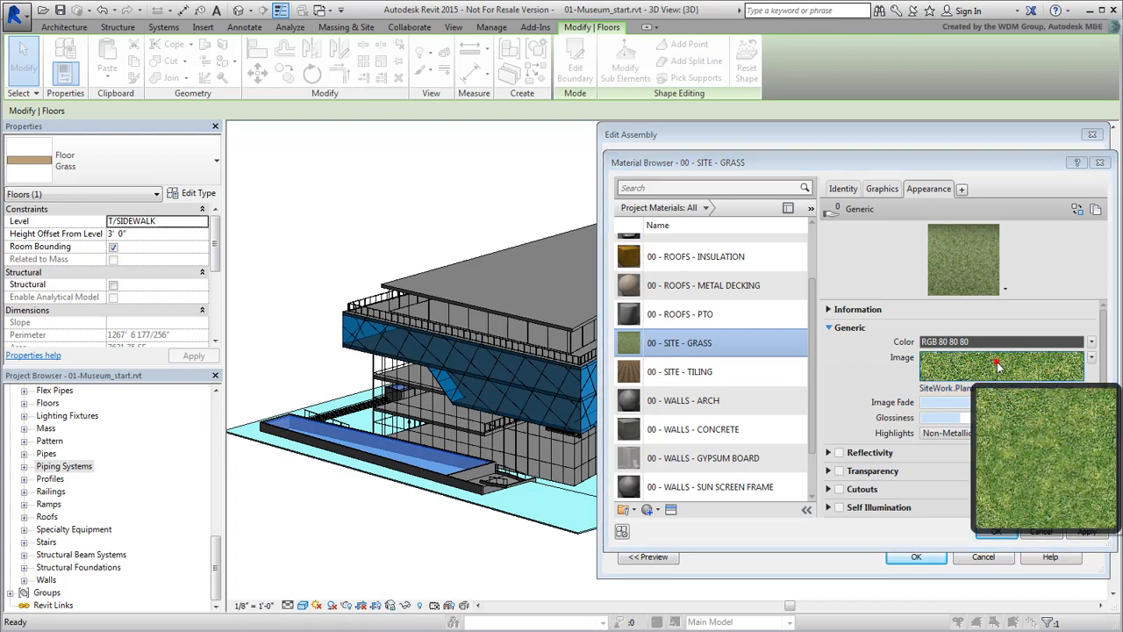
click(996, 367)
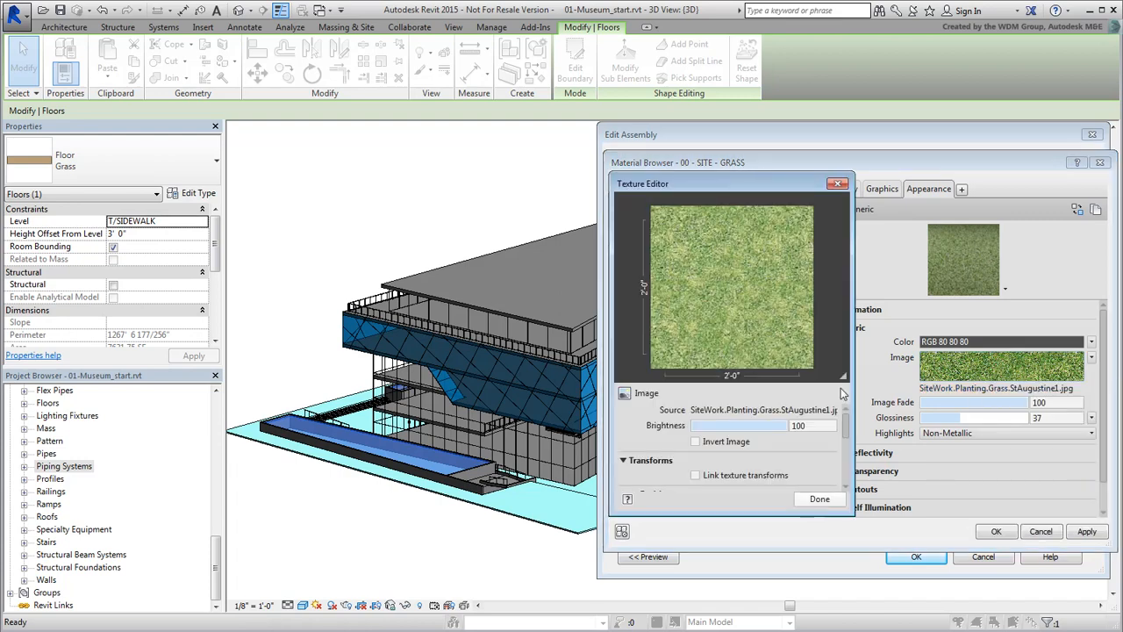
Set the grass texture sample size to 10'-0" by 10'-0" and accept it
scroll(down, 3)
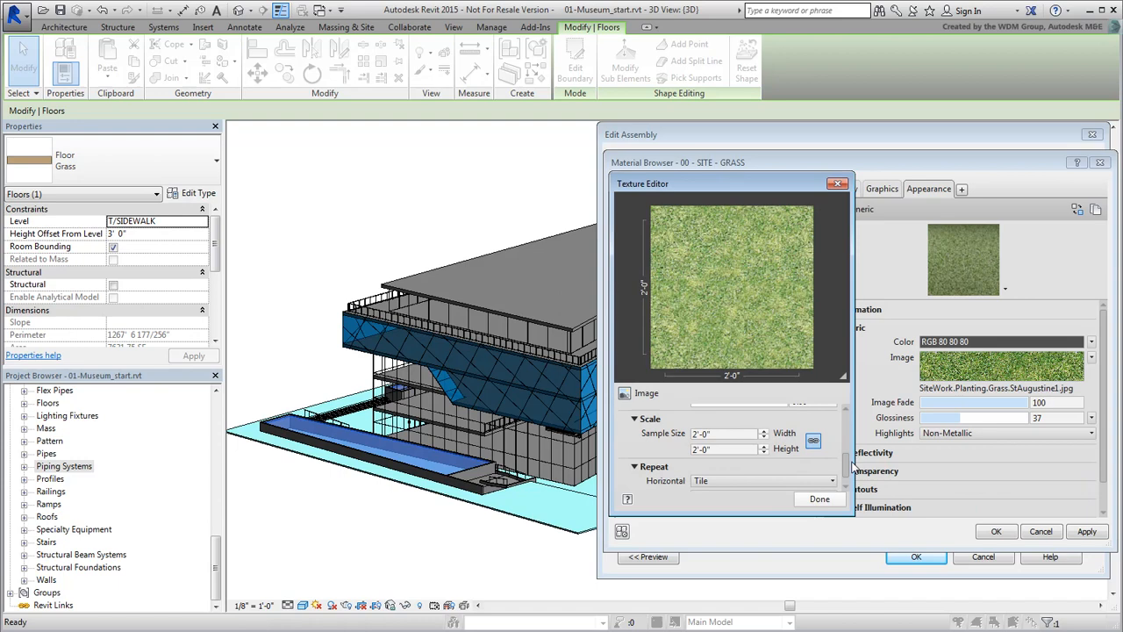
click(723, 446)
text(10)
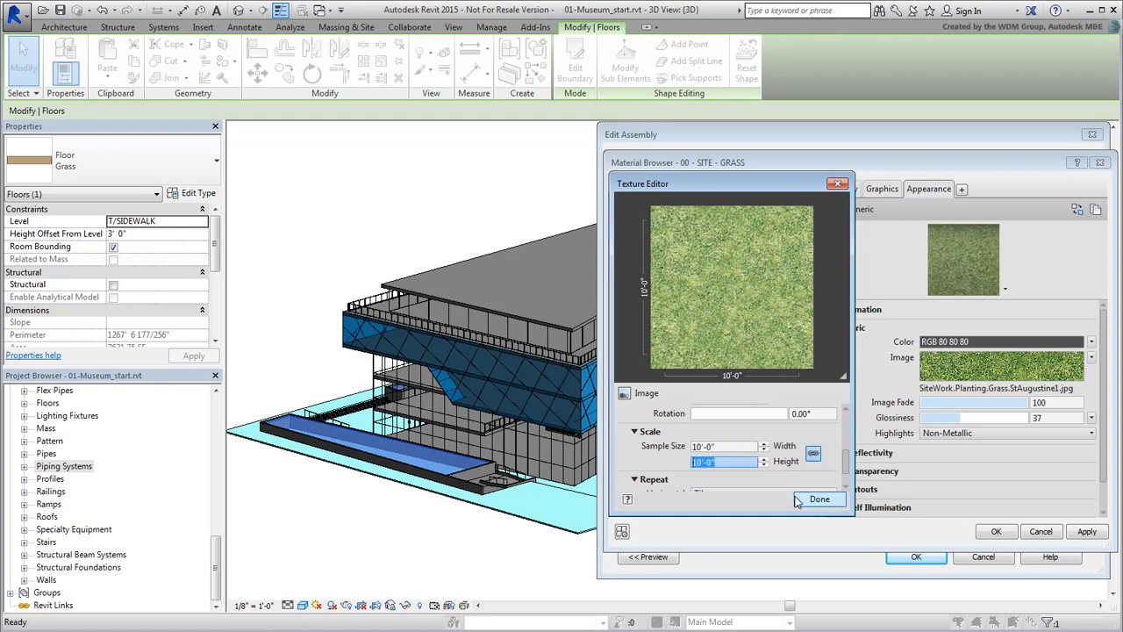
click(819, 498)
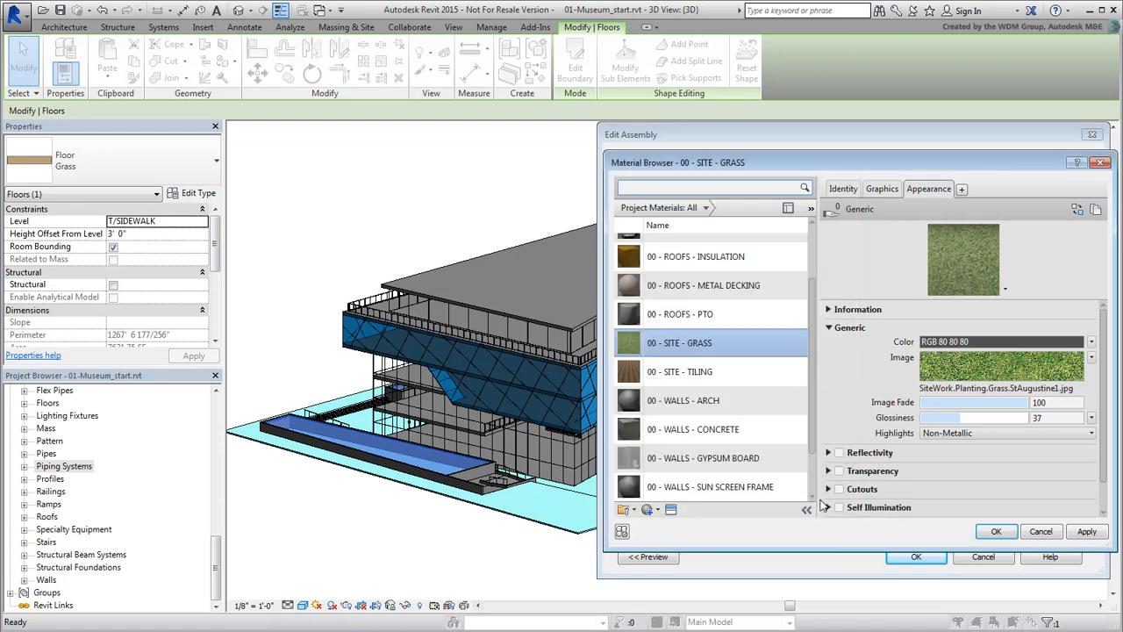
mouse_move(859, 383)
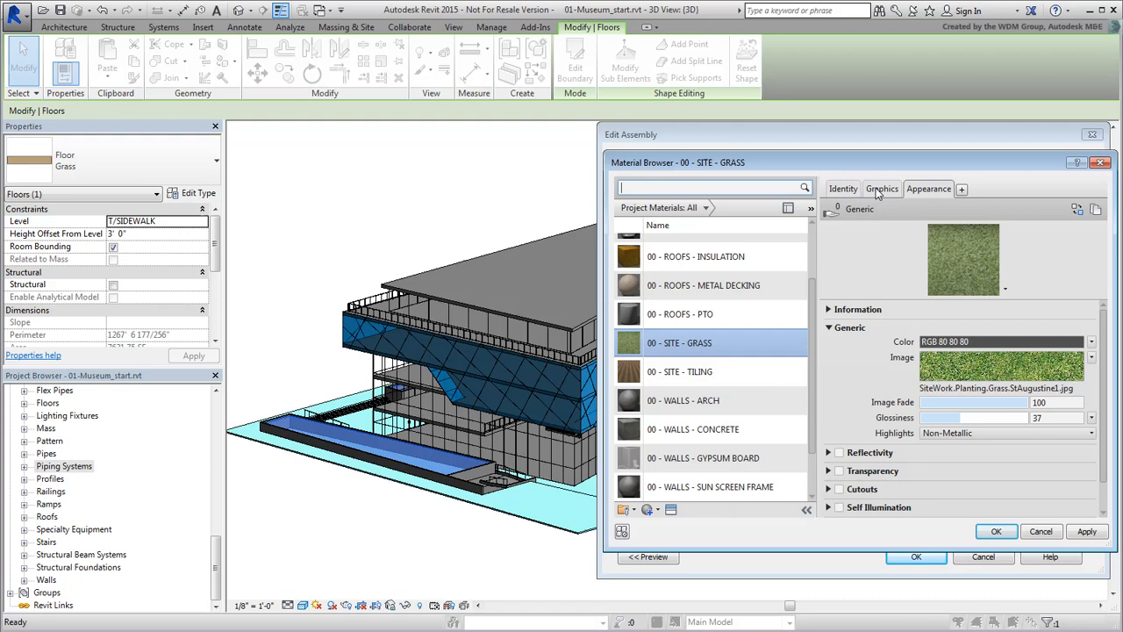
Set the grass shading colour to green (RGB 143 180 105) and accept the material and assembly changes
click(880, 189)
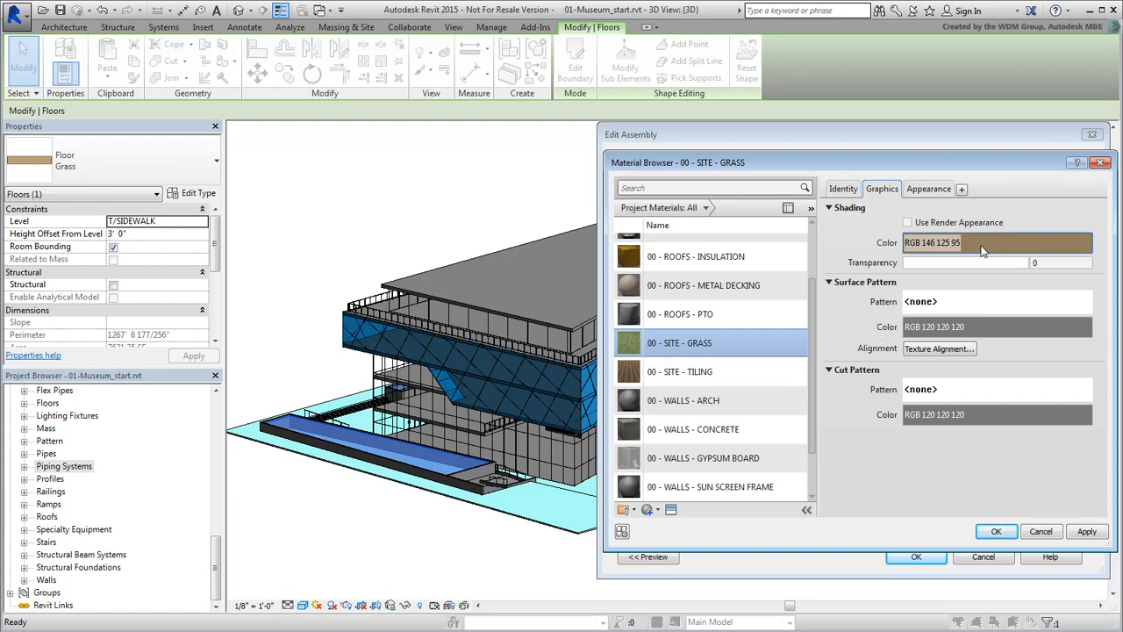
click(996, 242)
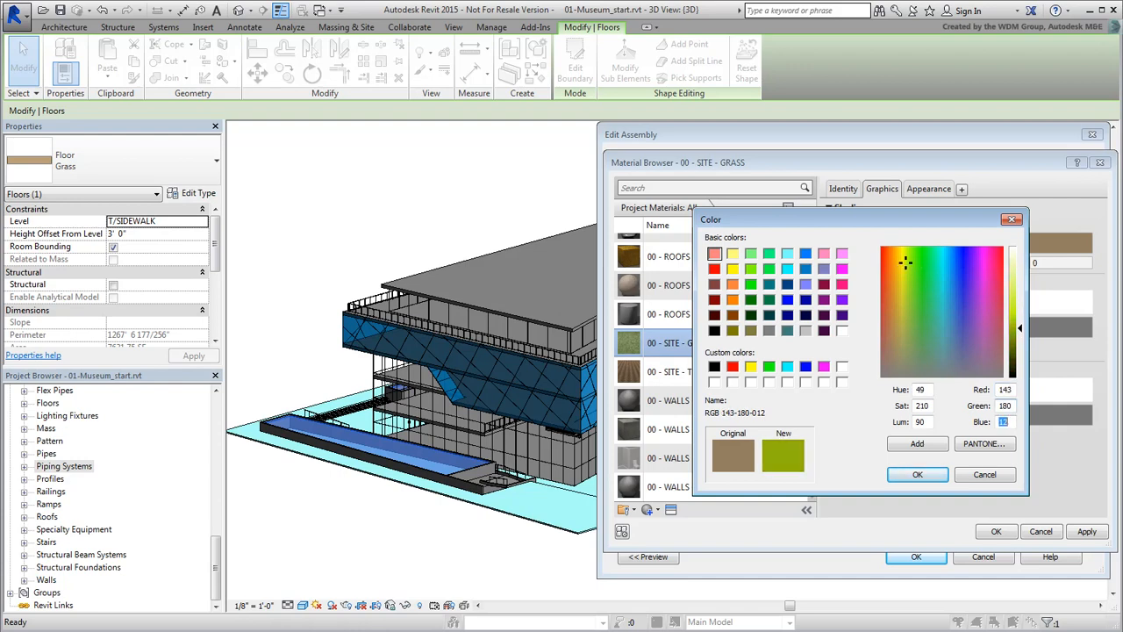
click(918, 474)
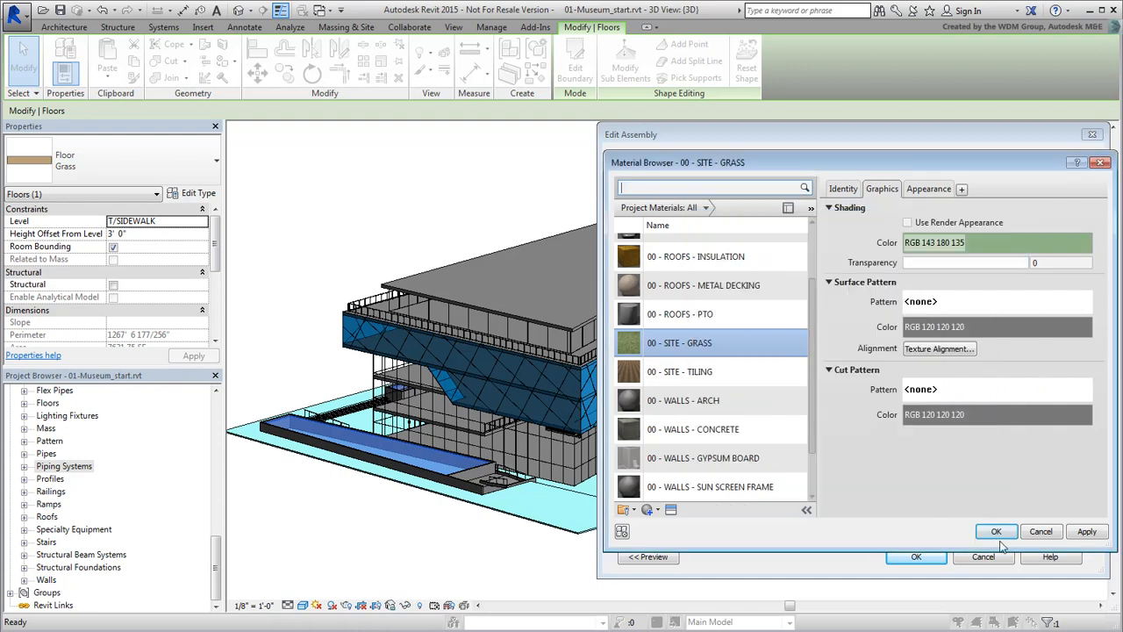
click(996, 530)
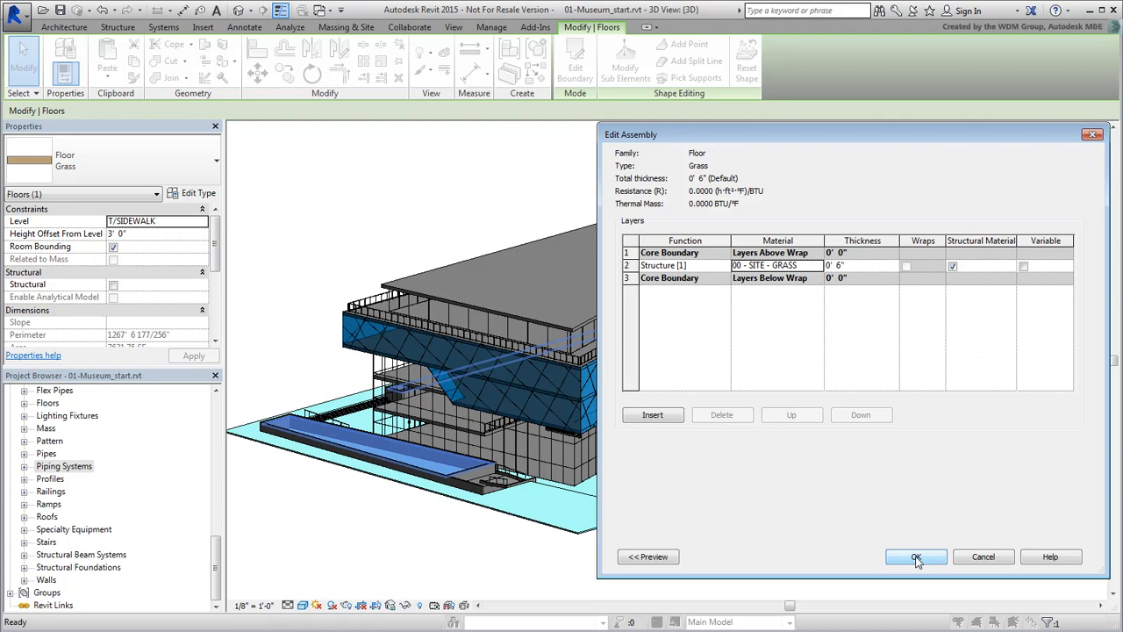
click(912, 556)
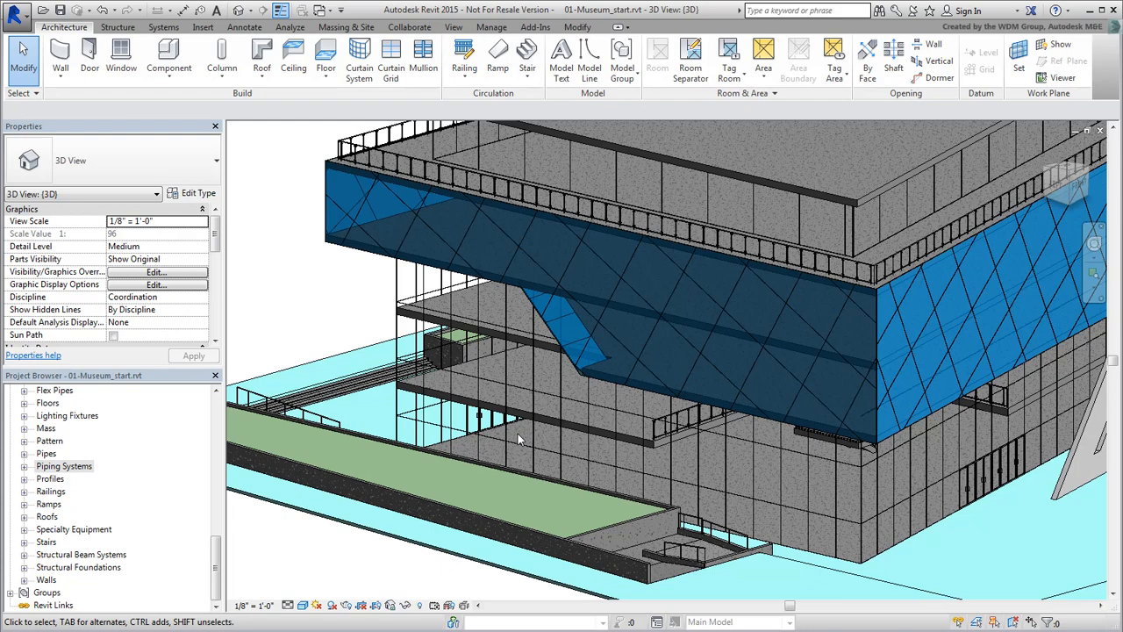
Select the Concrete floor slab on the building in the 3D view
click(523, 412)
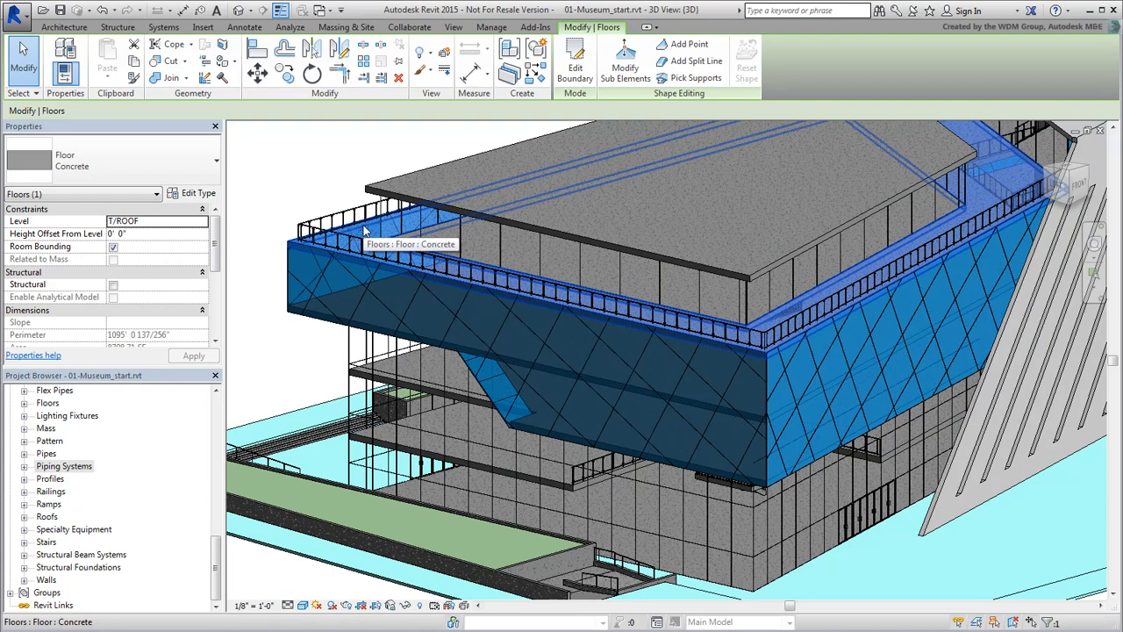
mouse_move(413, 451)
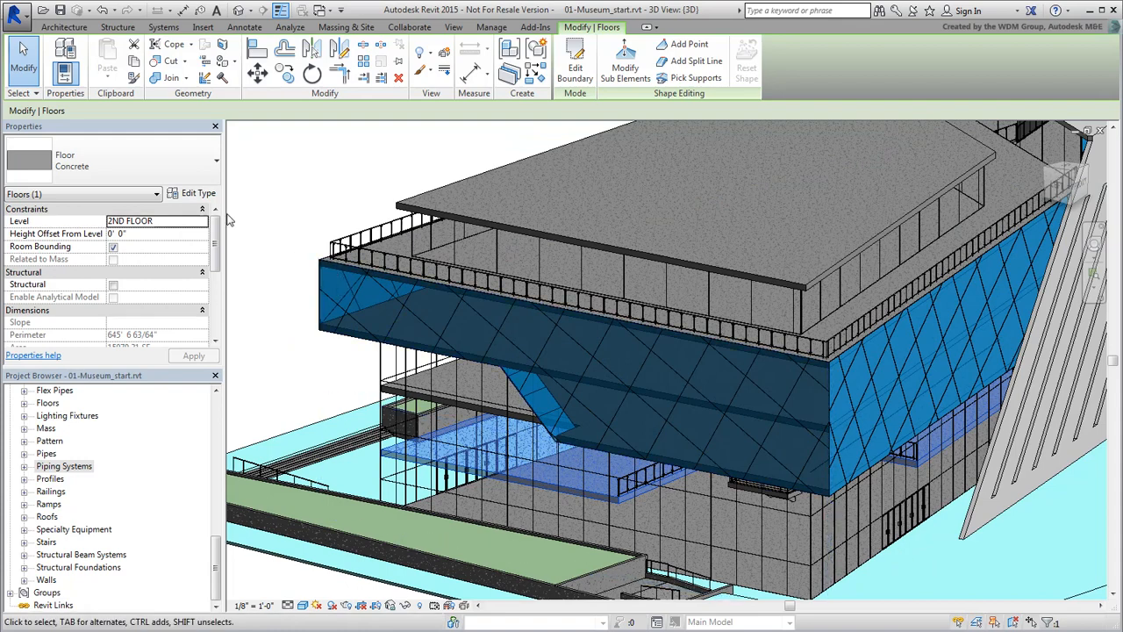
Duplicate the Concrete floor type as 'Interior Floor' and edit its layer structure
click(196, 193)
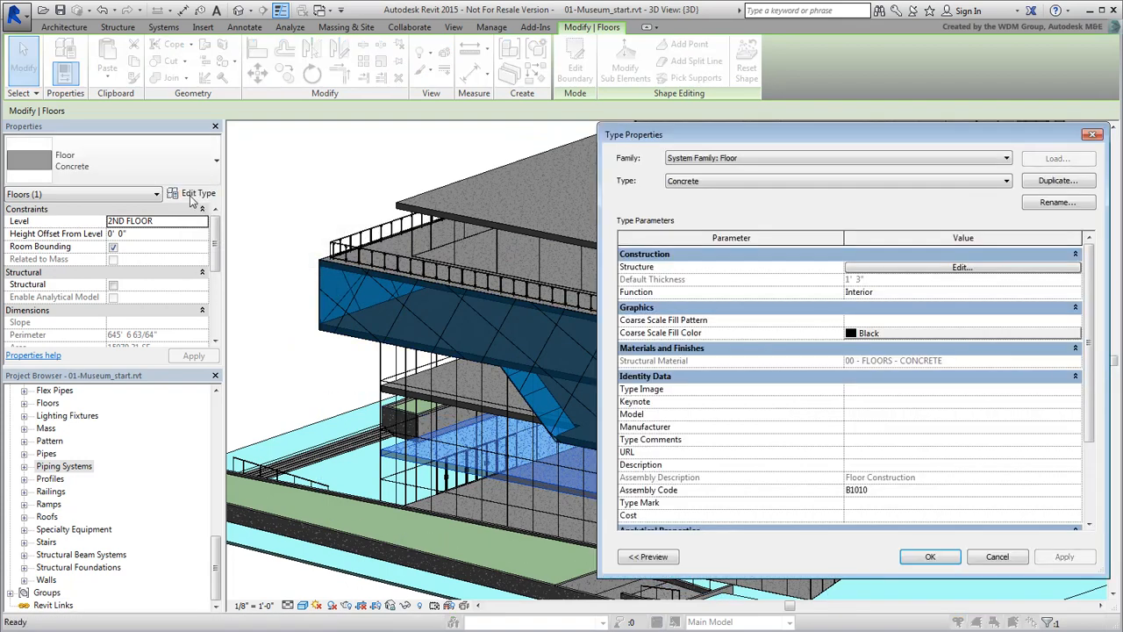
click(1056, 179)
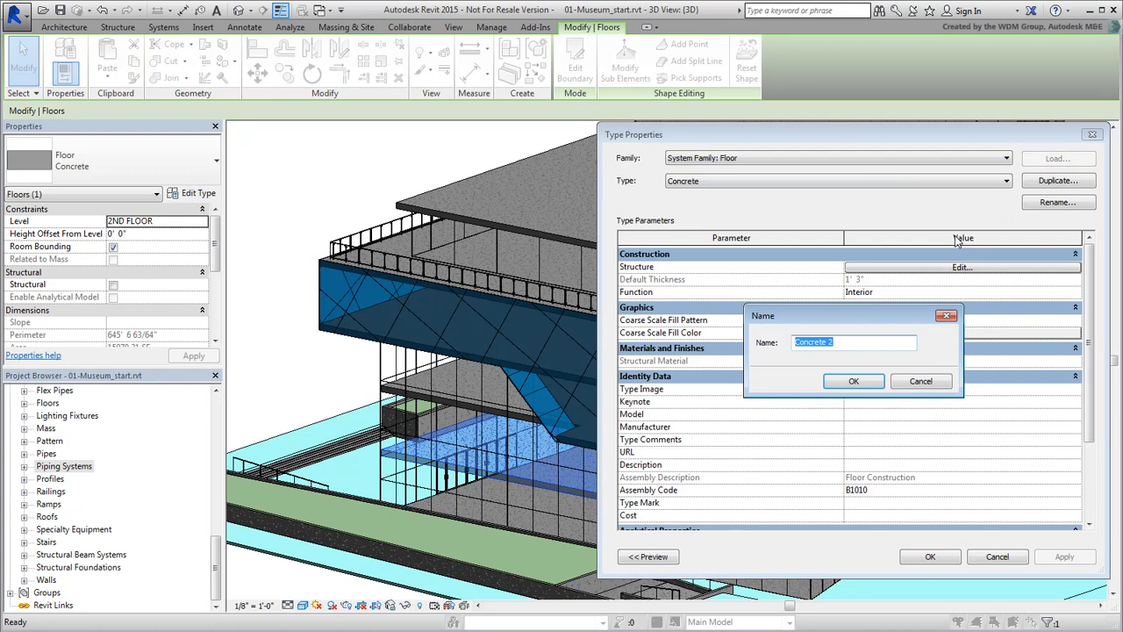
text(Interior Floor)
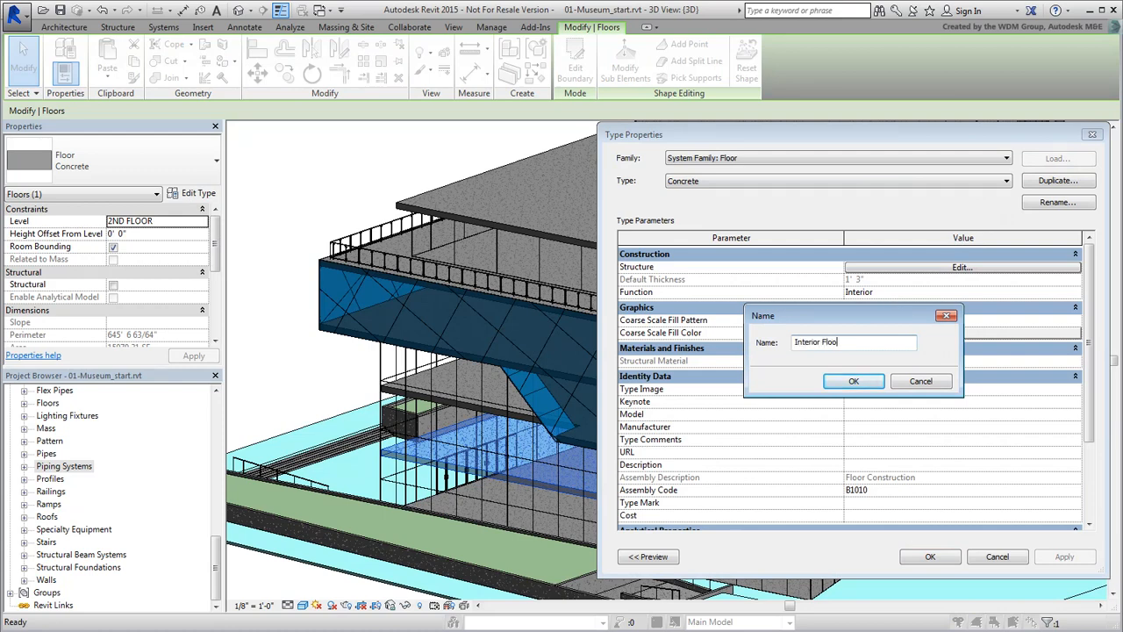
click(852, 381)
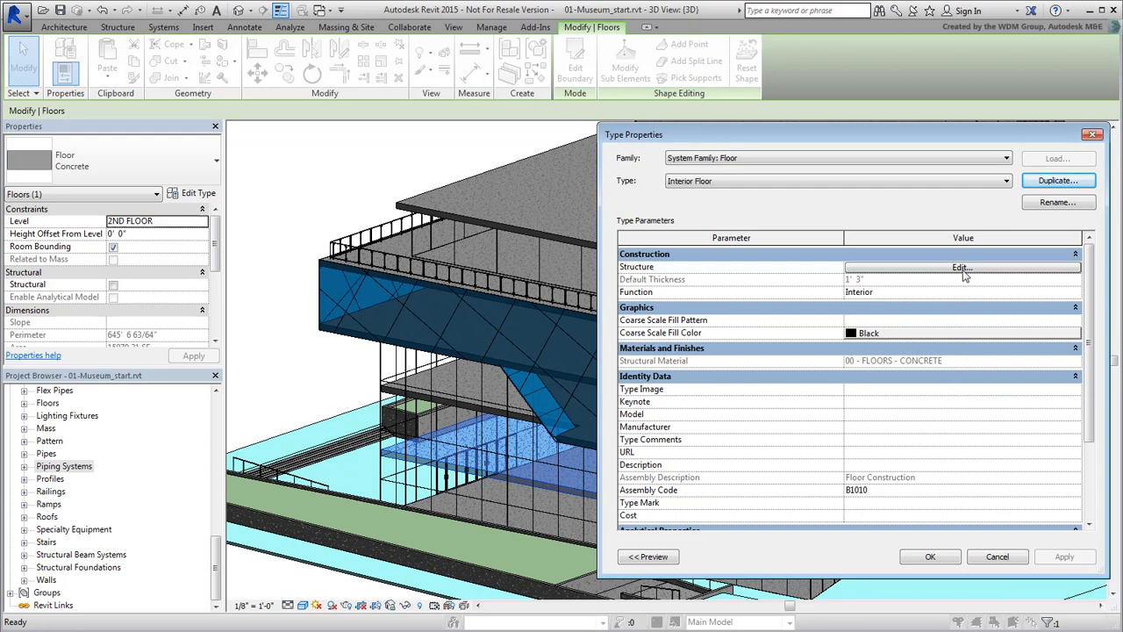
click(969, 267)
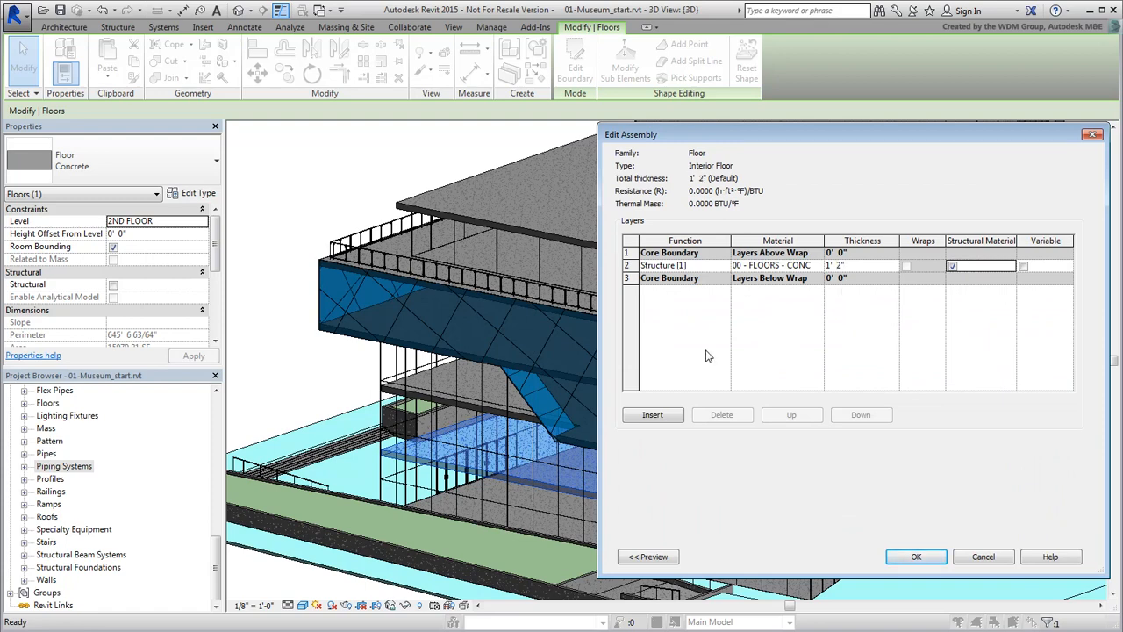
Insert a new 1-inch layer above the concrete, show the section preview, and pick its Material field
click(653, 414)
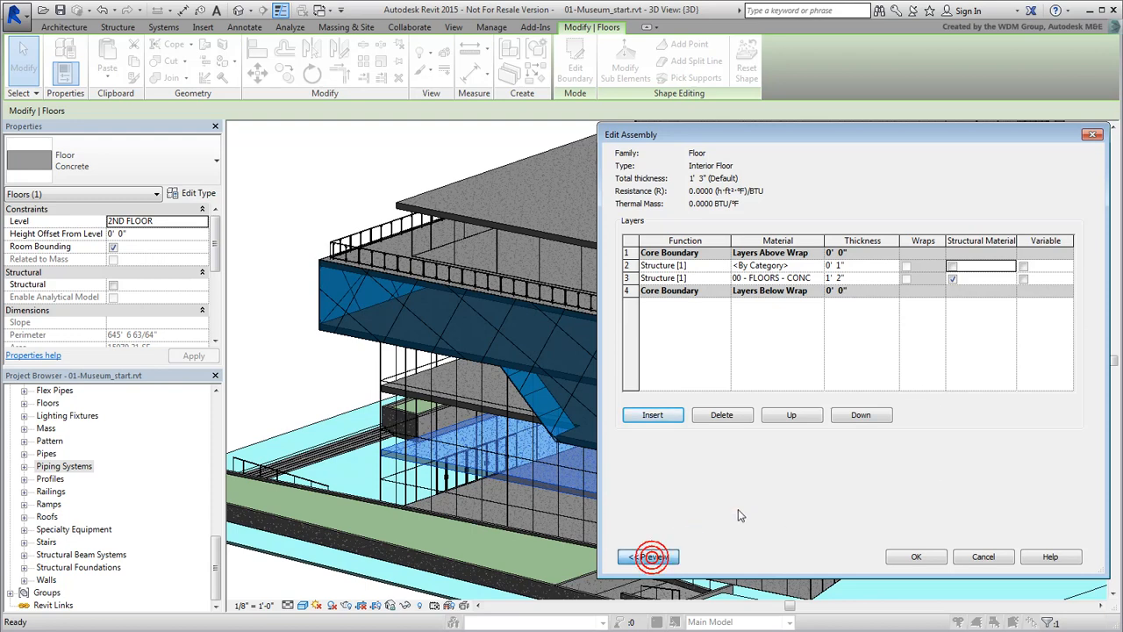
click(644, 555)
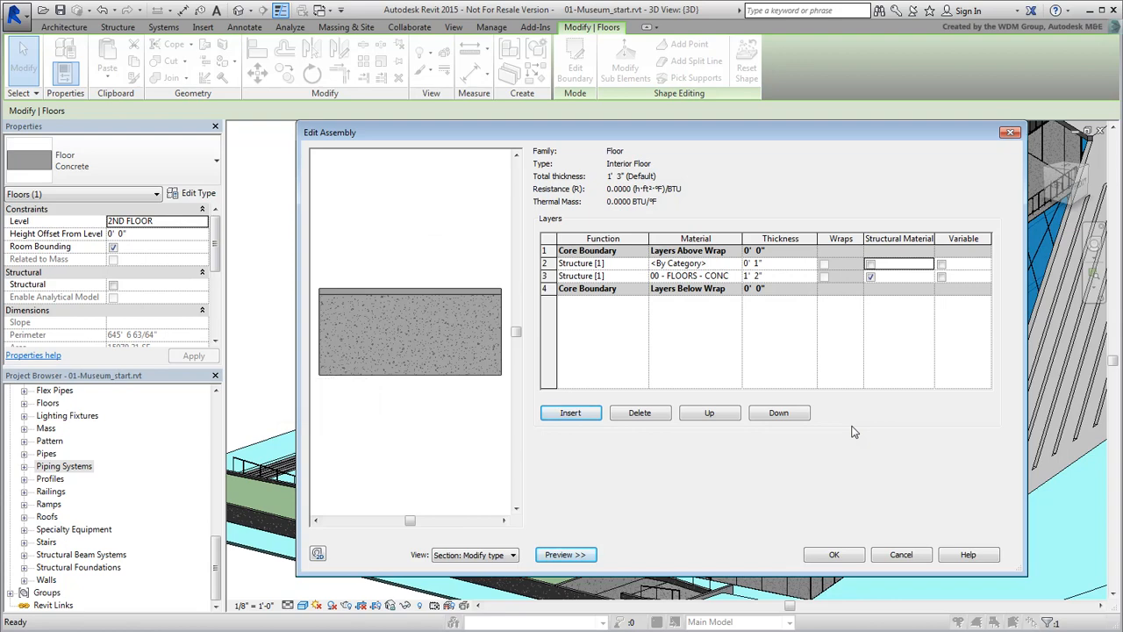
click(677, 263)
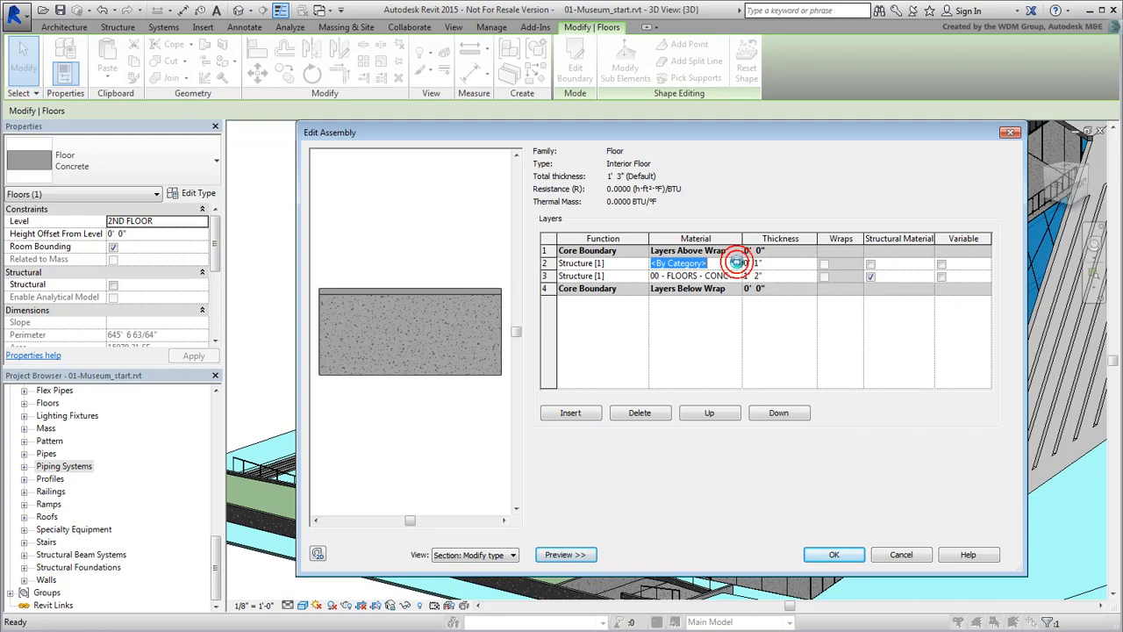
From the new layer's Material field, create a material renamed 00 - FLOORS - TILES and go to its Appearance settings
click(736, 263)
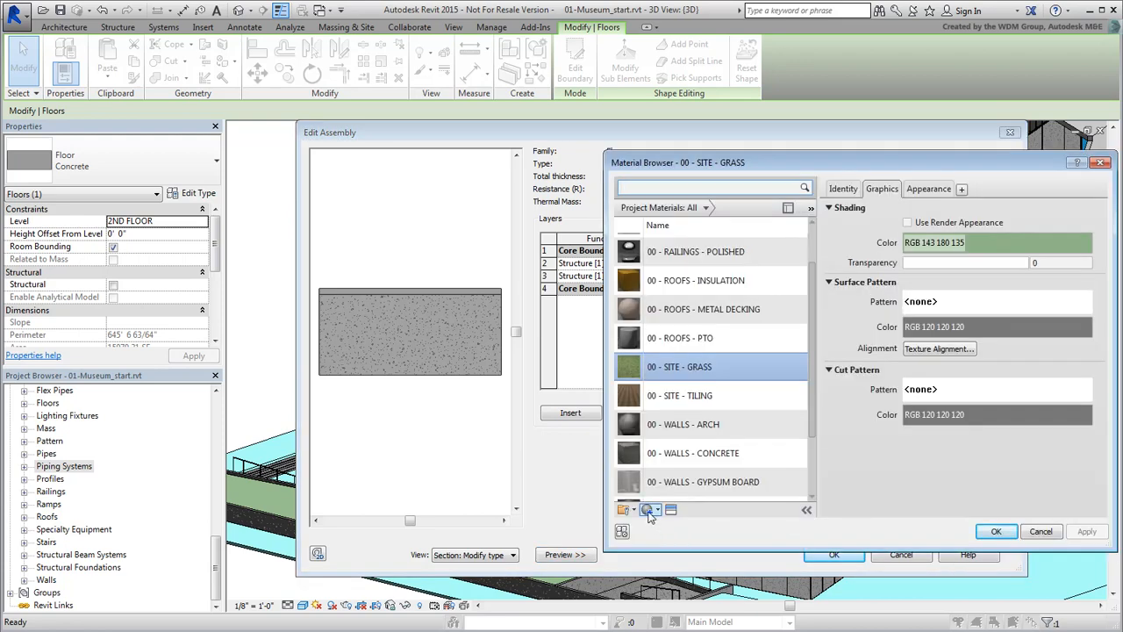
click(646, 509)
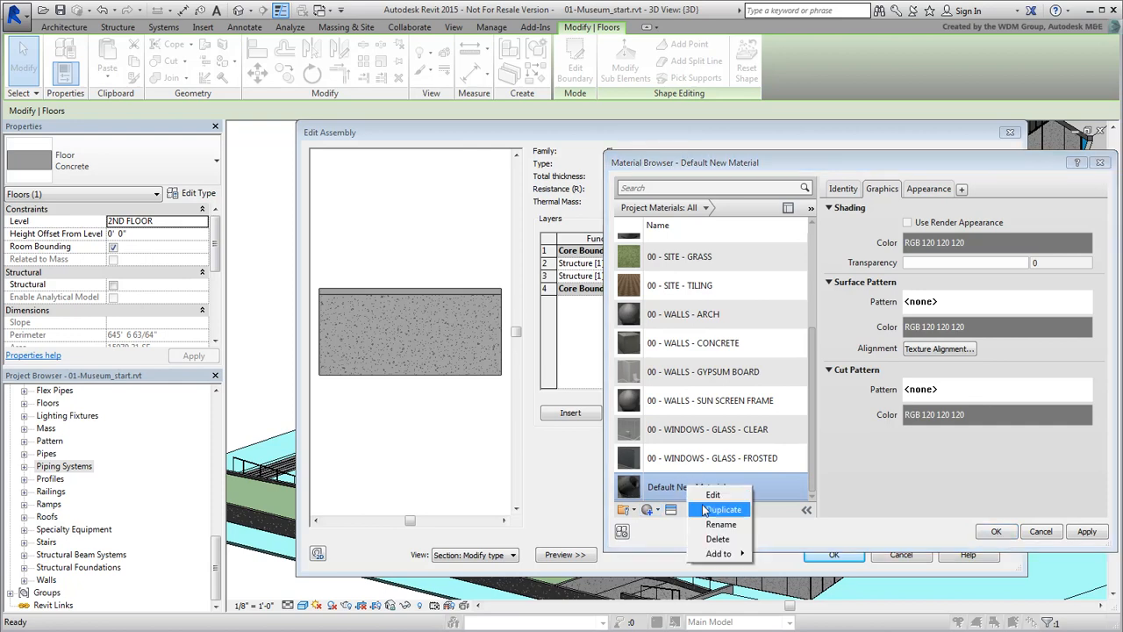
click(721, 523)
text(00 - FLOORS -)
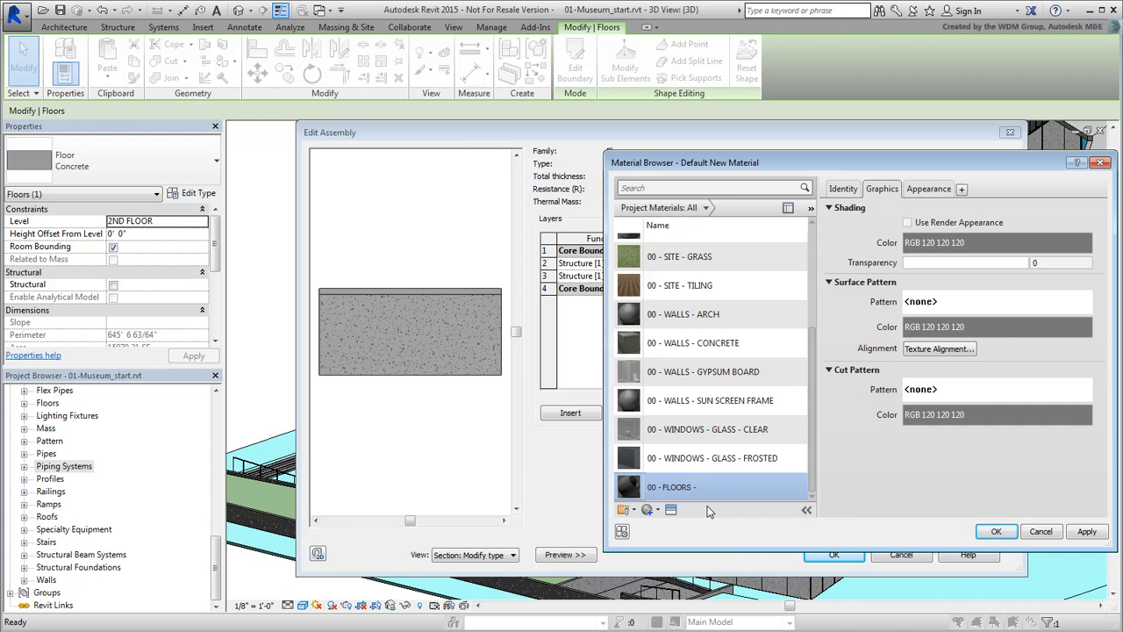
scroll(down, 3)
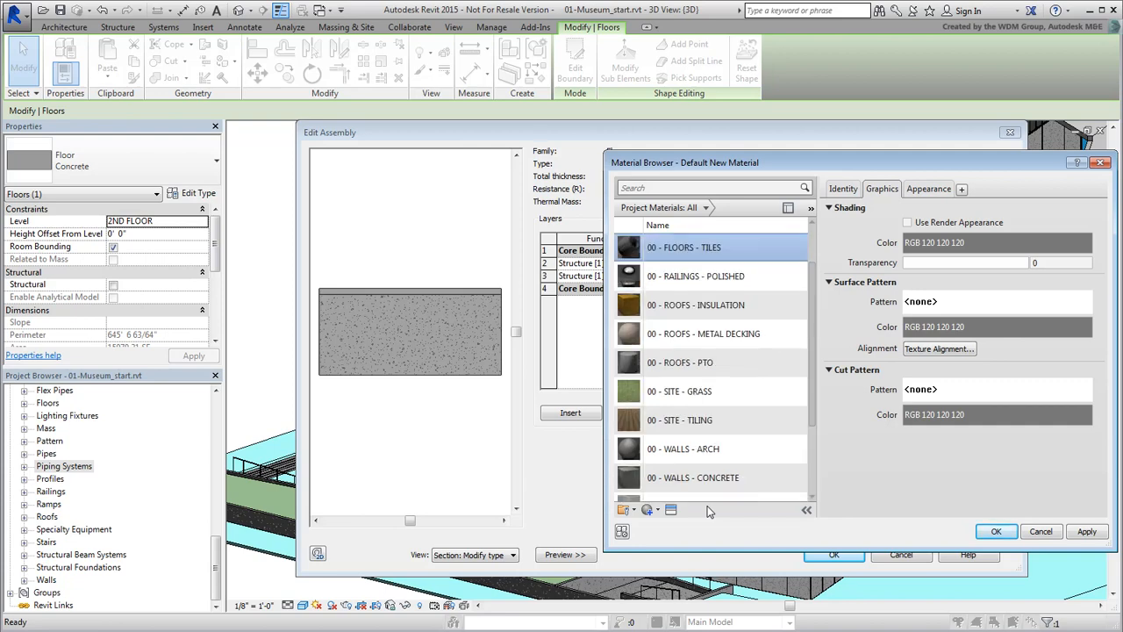
click(933, 242)
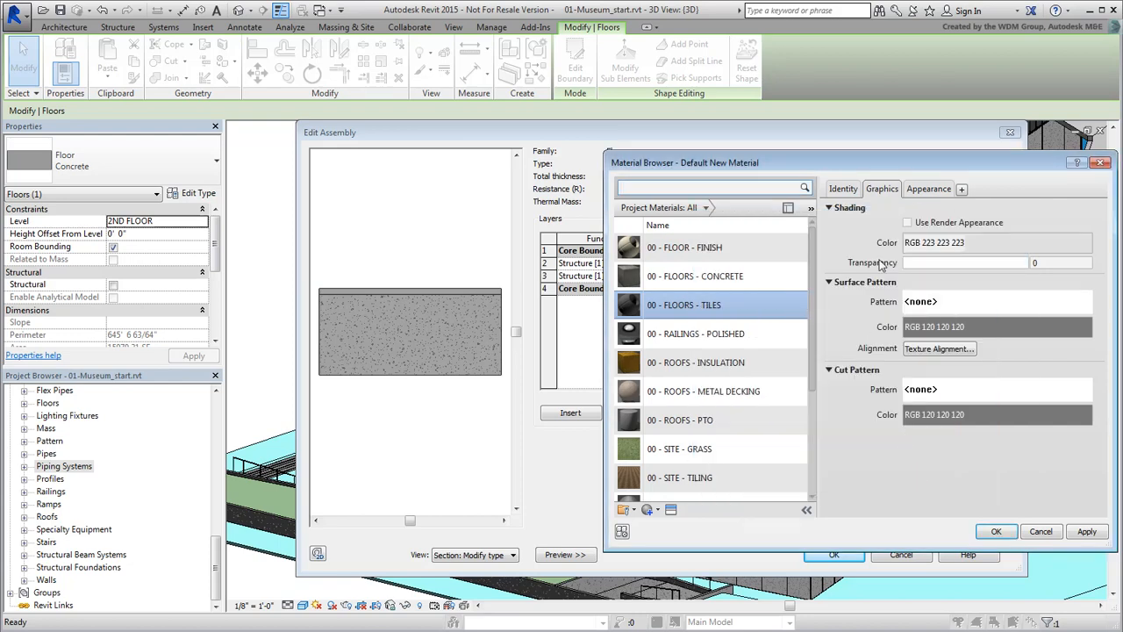
click(926, 190)
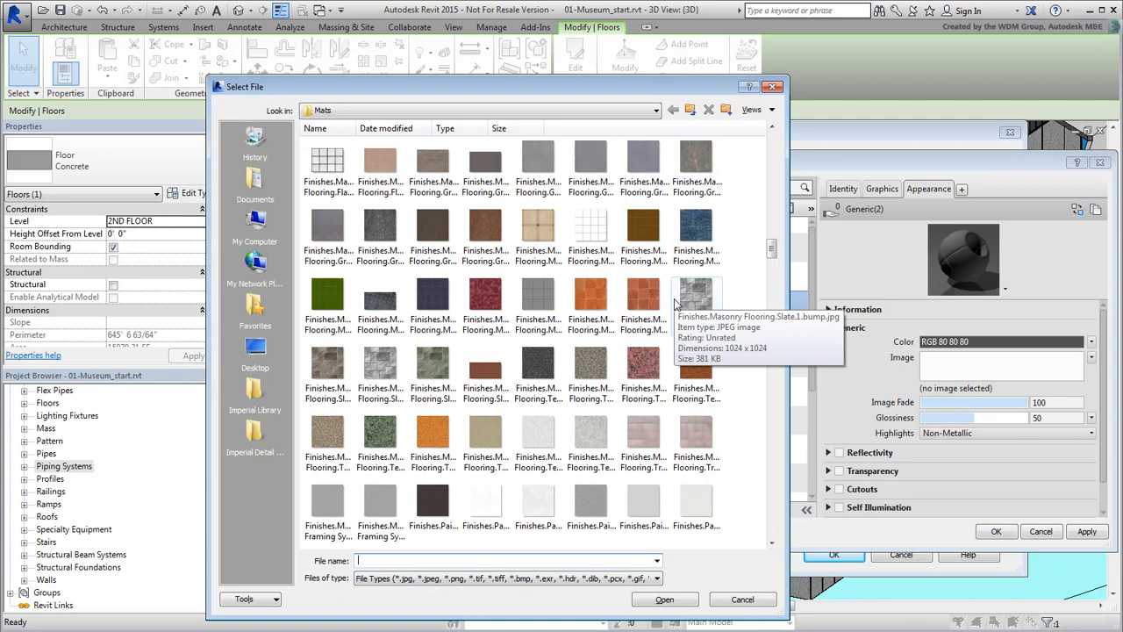
mouse_move(326, 368)
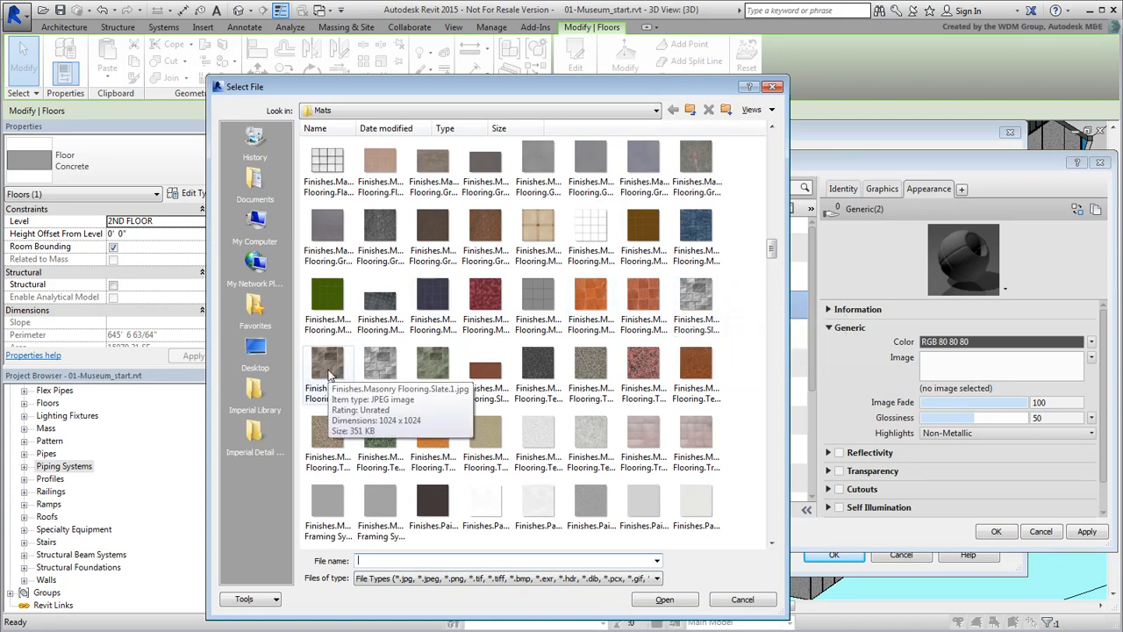
Load Finishes.Masonry.Flooring.Slate.1.jpg from the Mats folder as the material's image
click(326, 364)
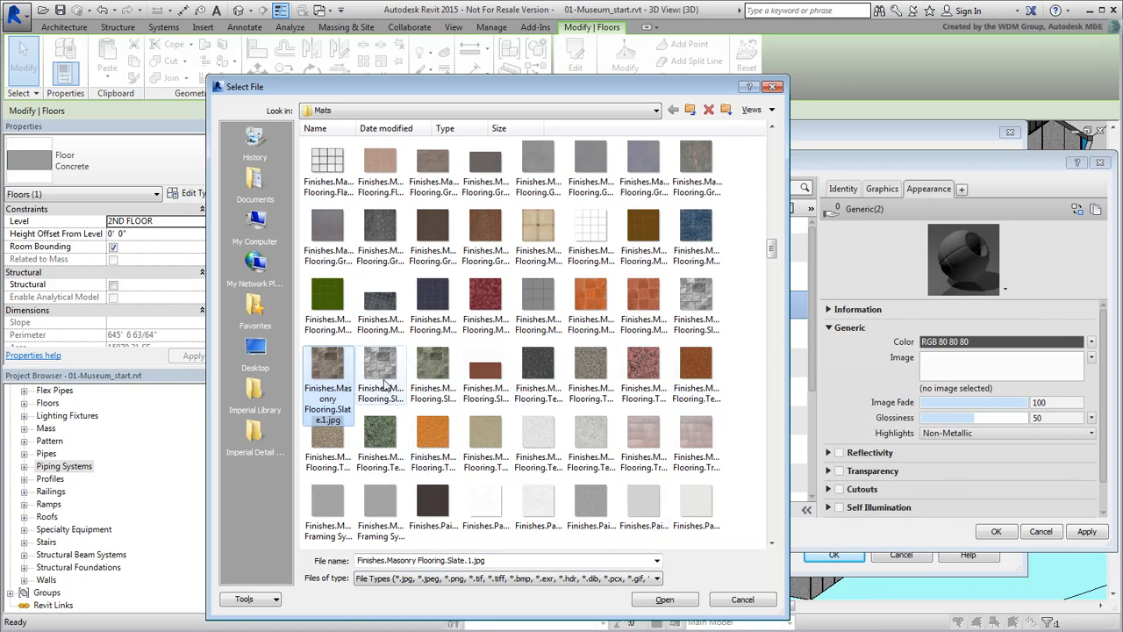
click(379, 370)
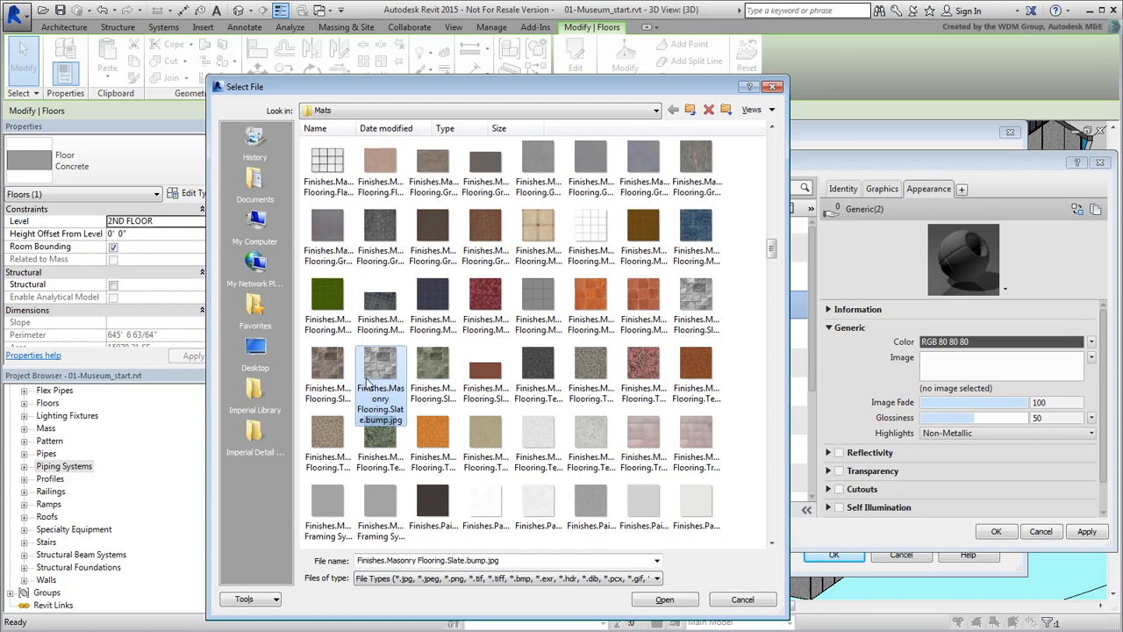
click(326, 367)
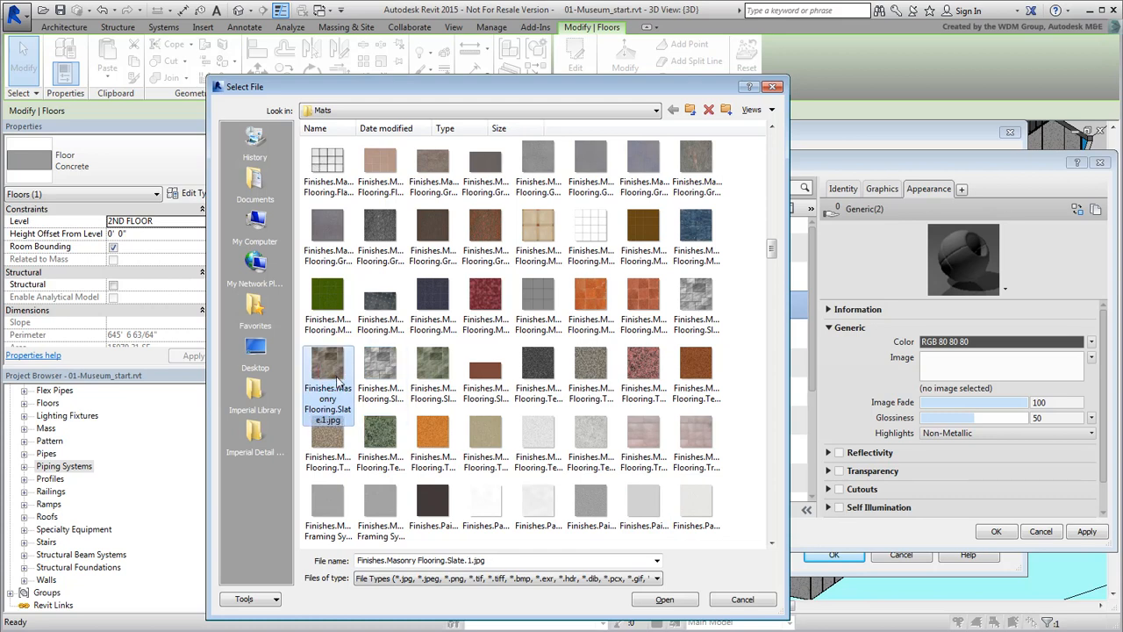
click(663, 600)
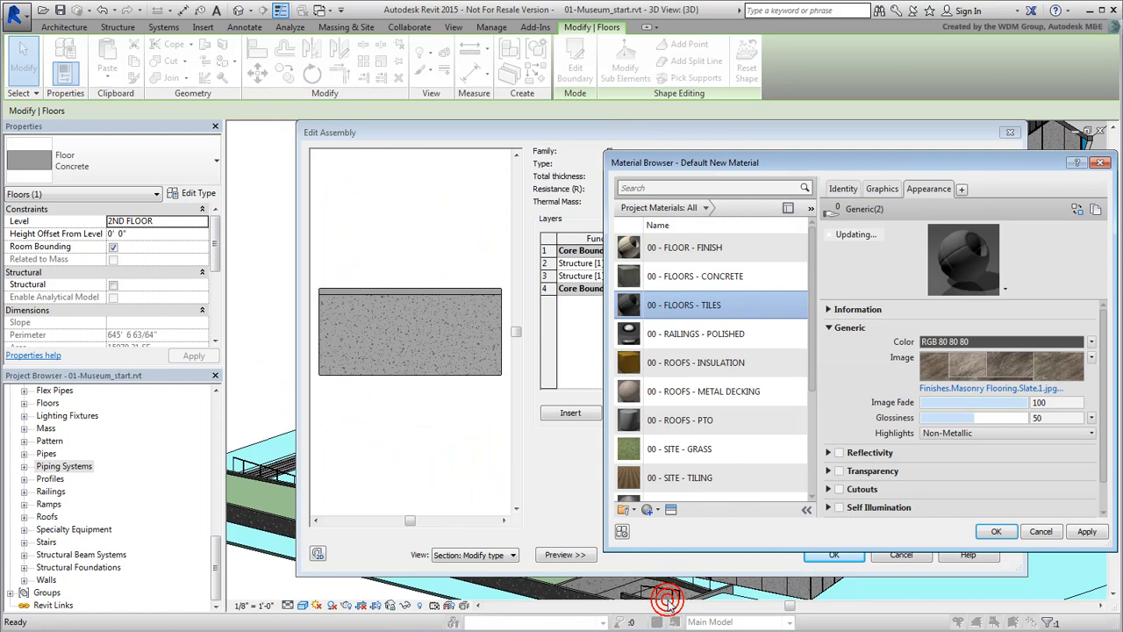
Set the slate image Sample Size to 6'-0" in the Texture Editor and change the preview shape
scroll(down, 3)
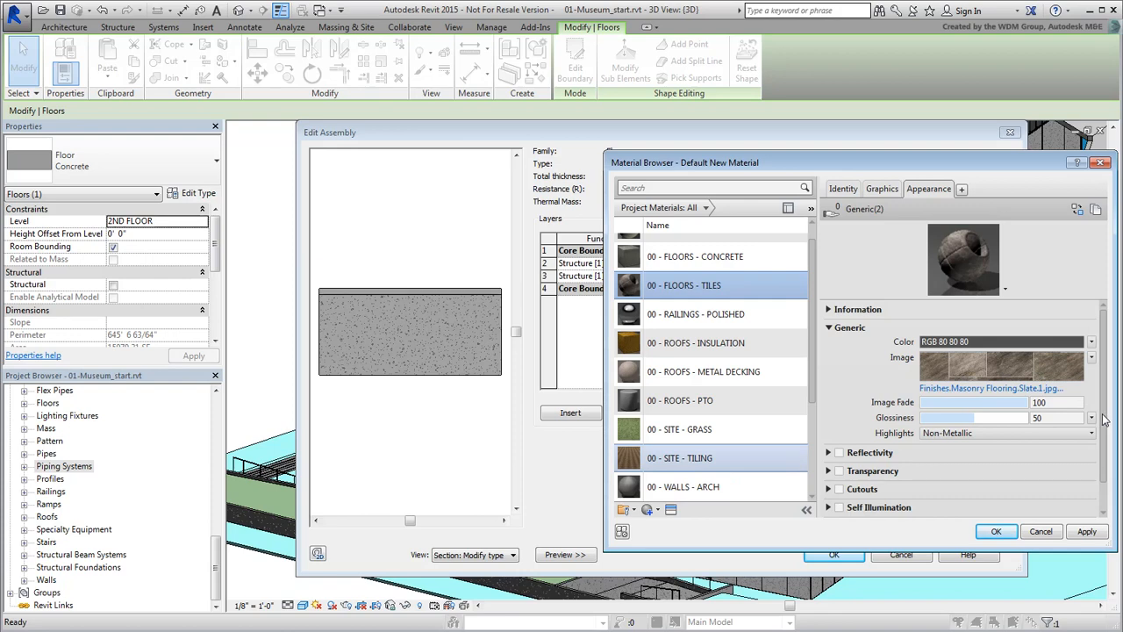
click(989, 367)
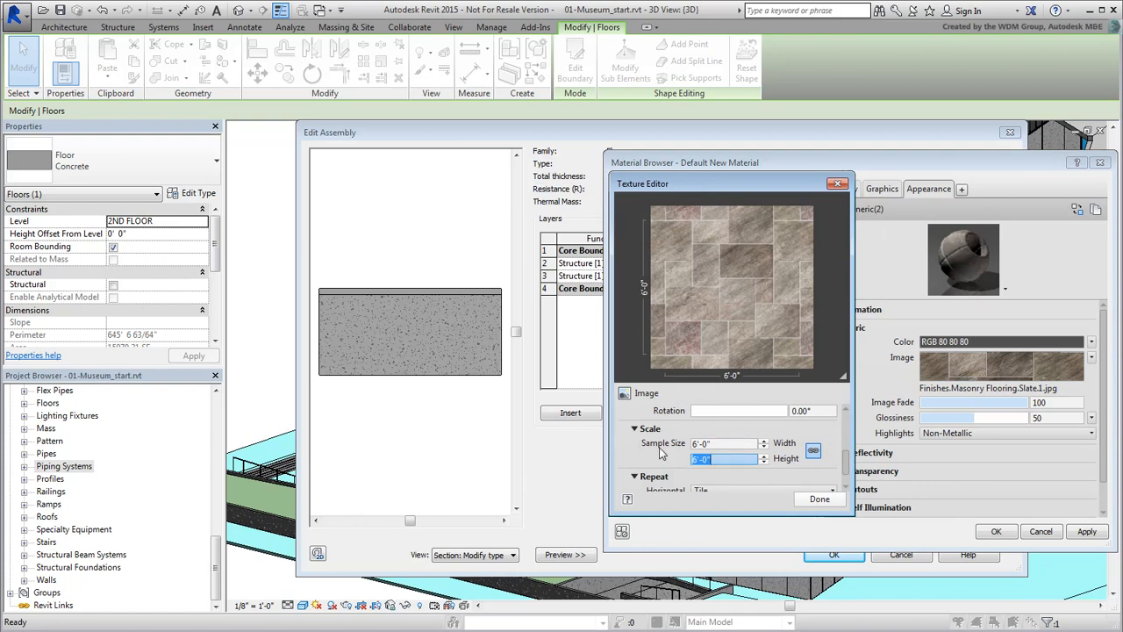
click(836, 185)
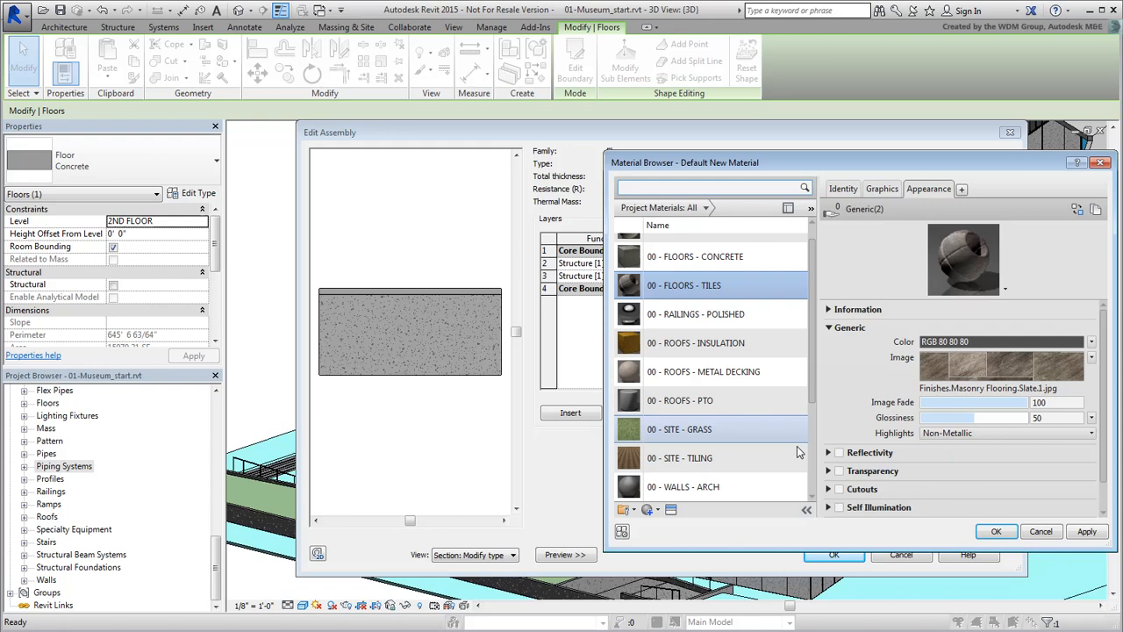
click(1004, 291)
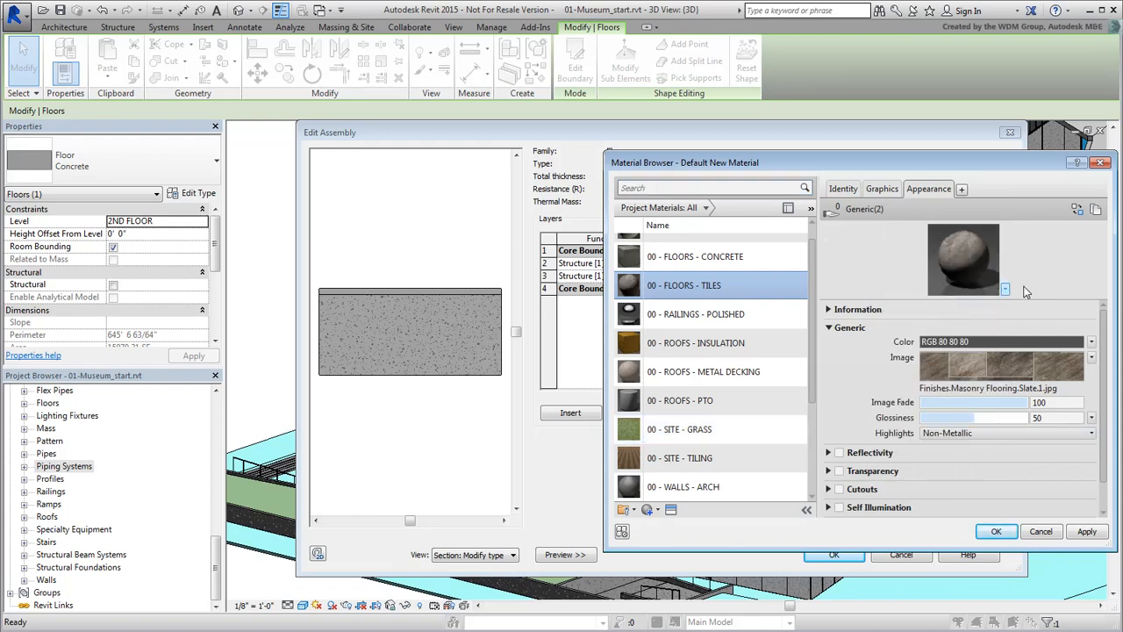
click(1005, 290)
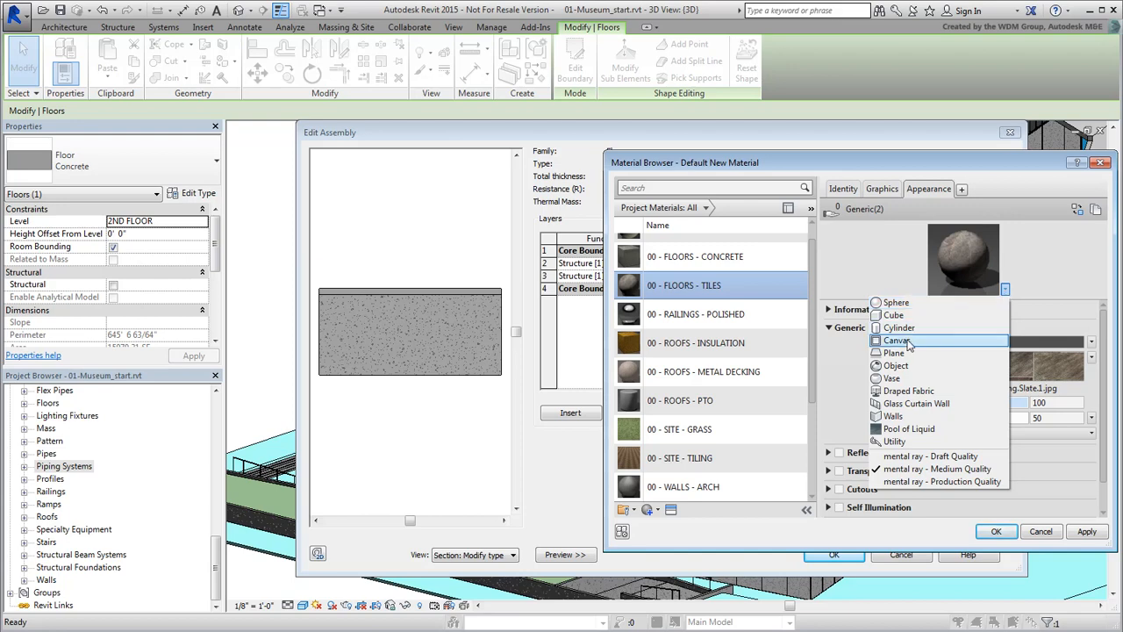
click(895, 341)
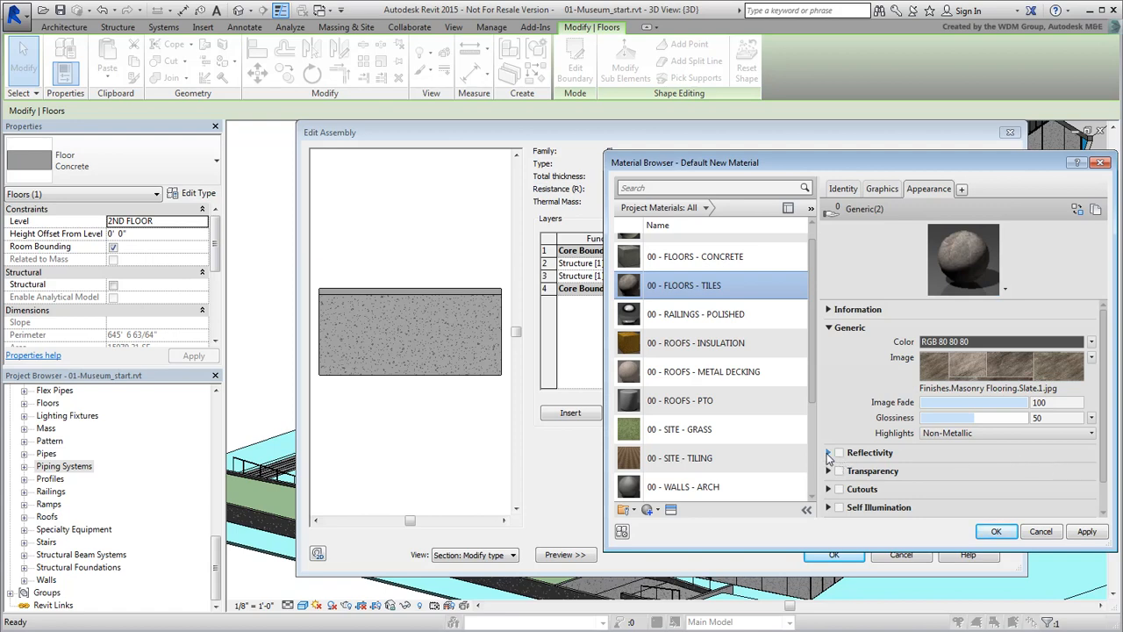
Lower Reflectivity to 24 Direct and 15 Oblique
click(839, 452)
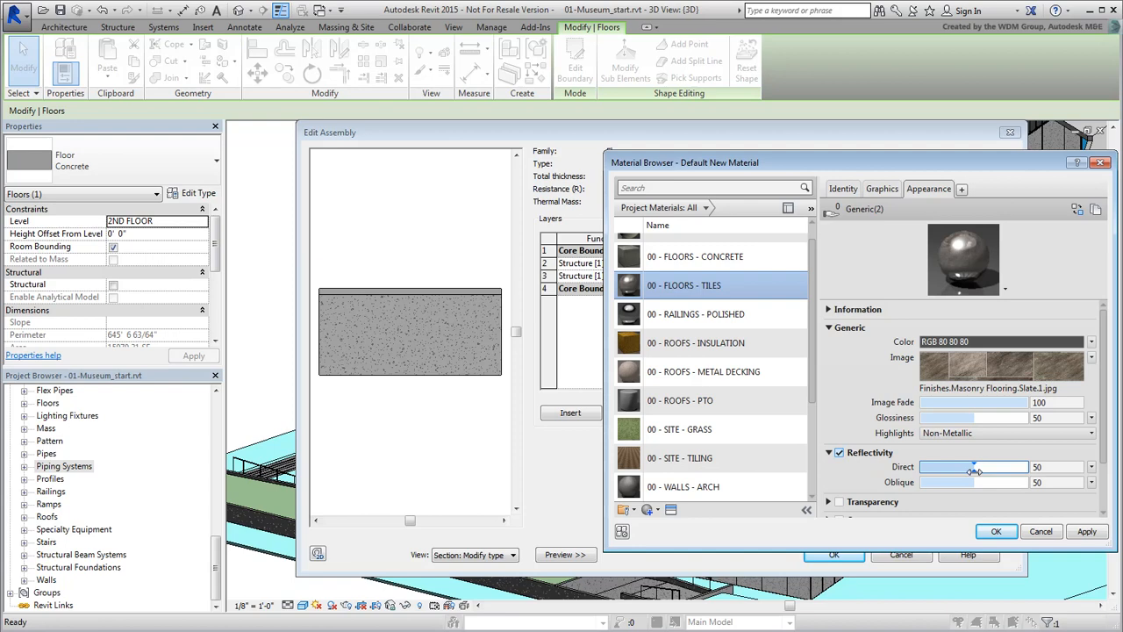
drag(972, 466, 944, 467)
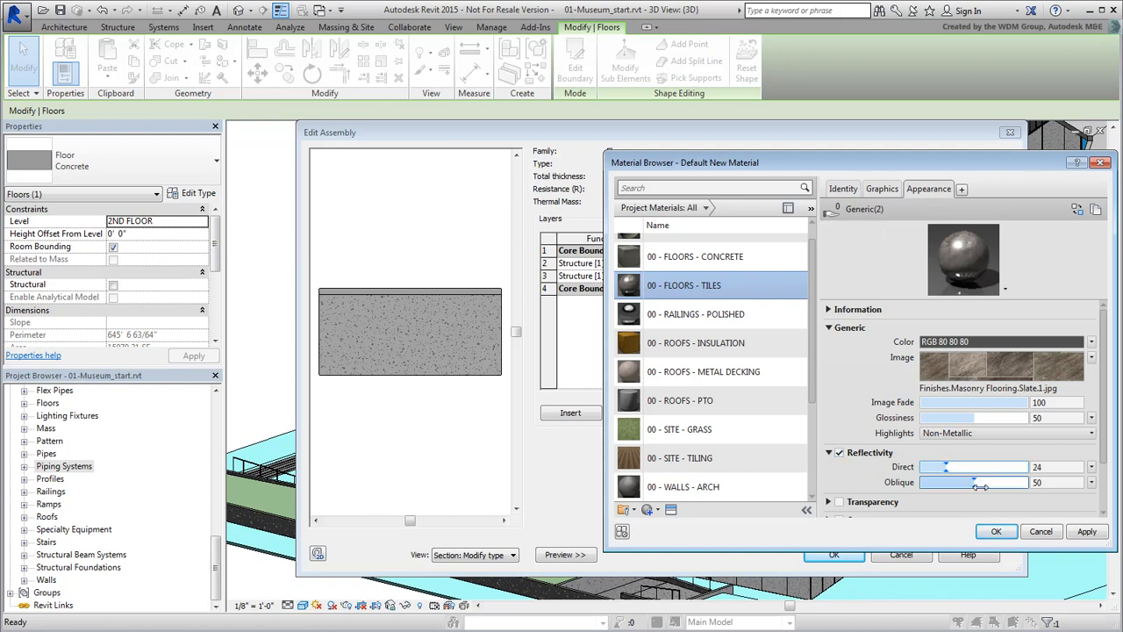
drag(979, 481, 937, 481)
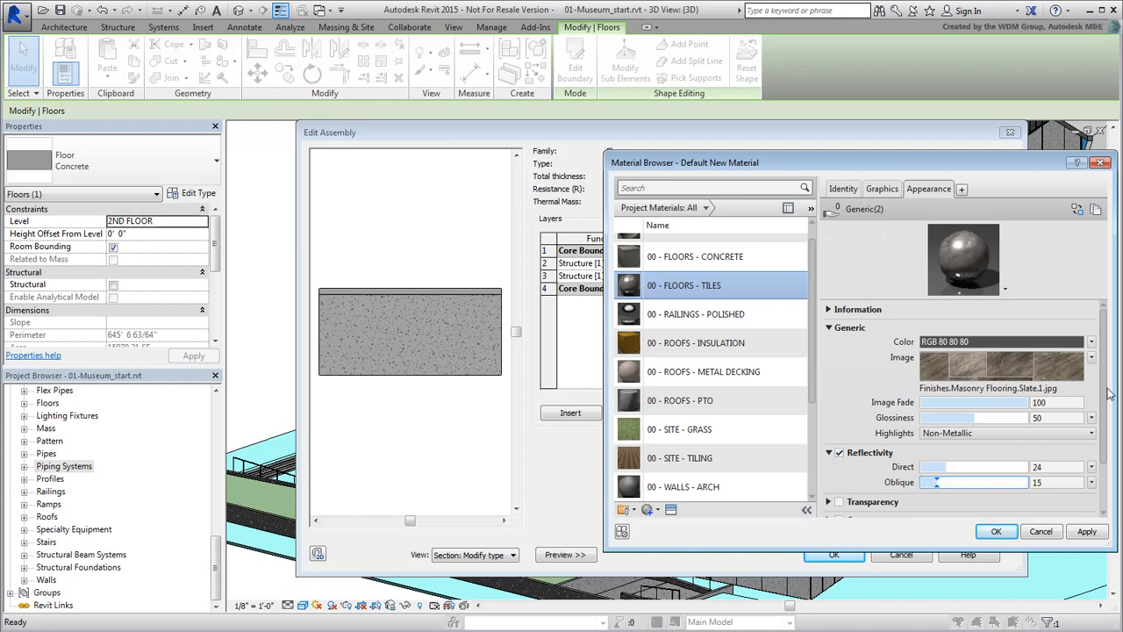
Load the slate bump image with a 6'-0" Sample Size and finish editing the Interior Floor type
scroll(down, 3)
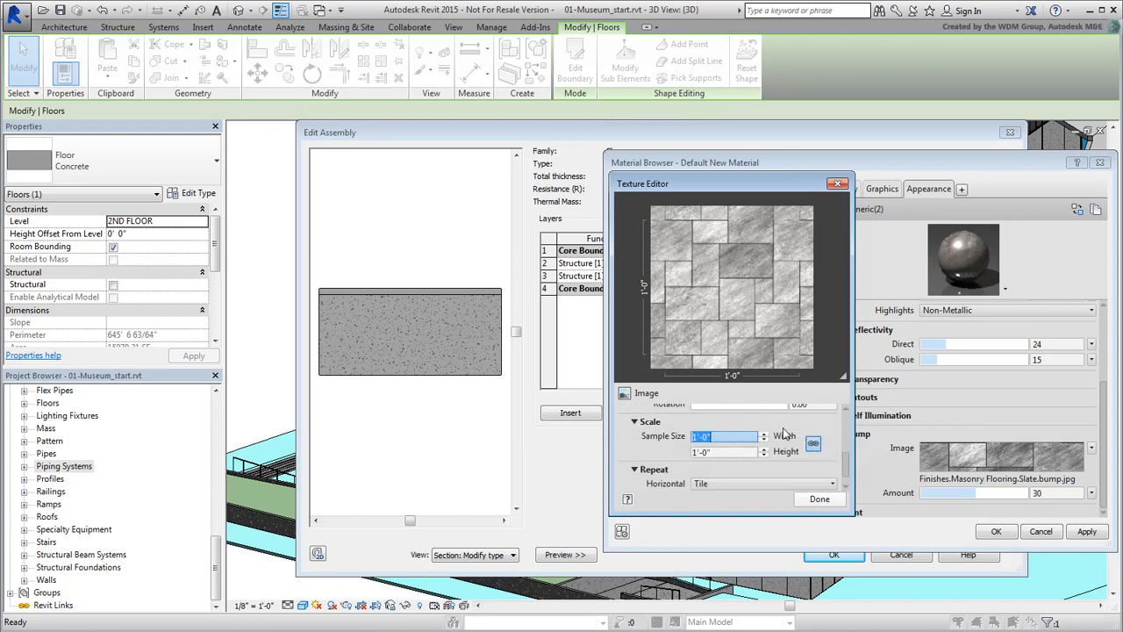
text(6'-0")
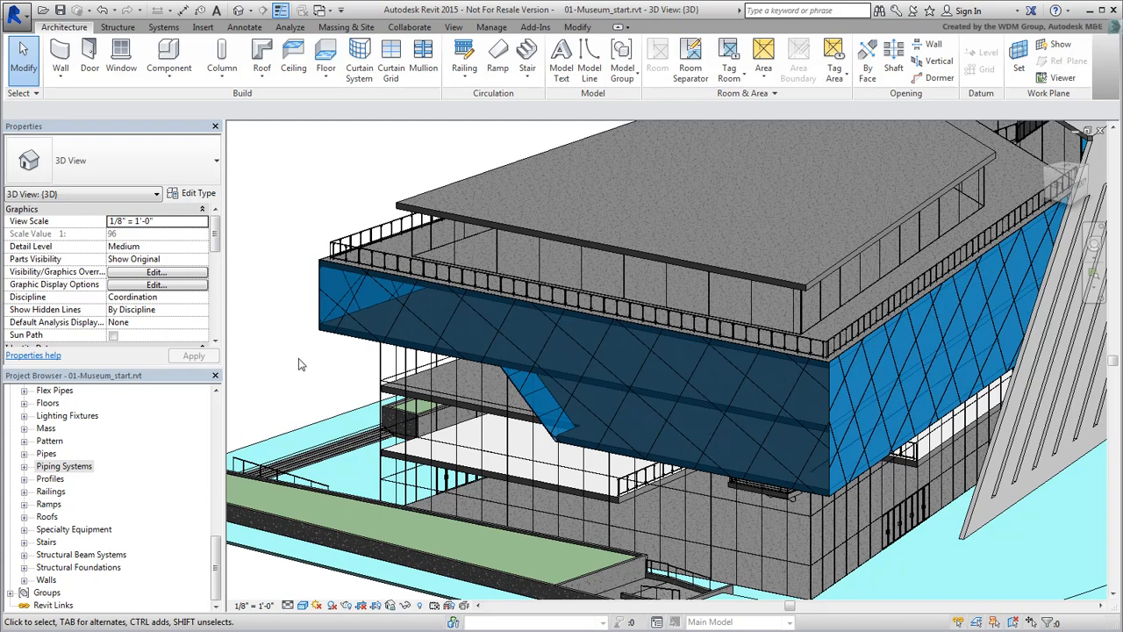
mouse_move(442, 403)
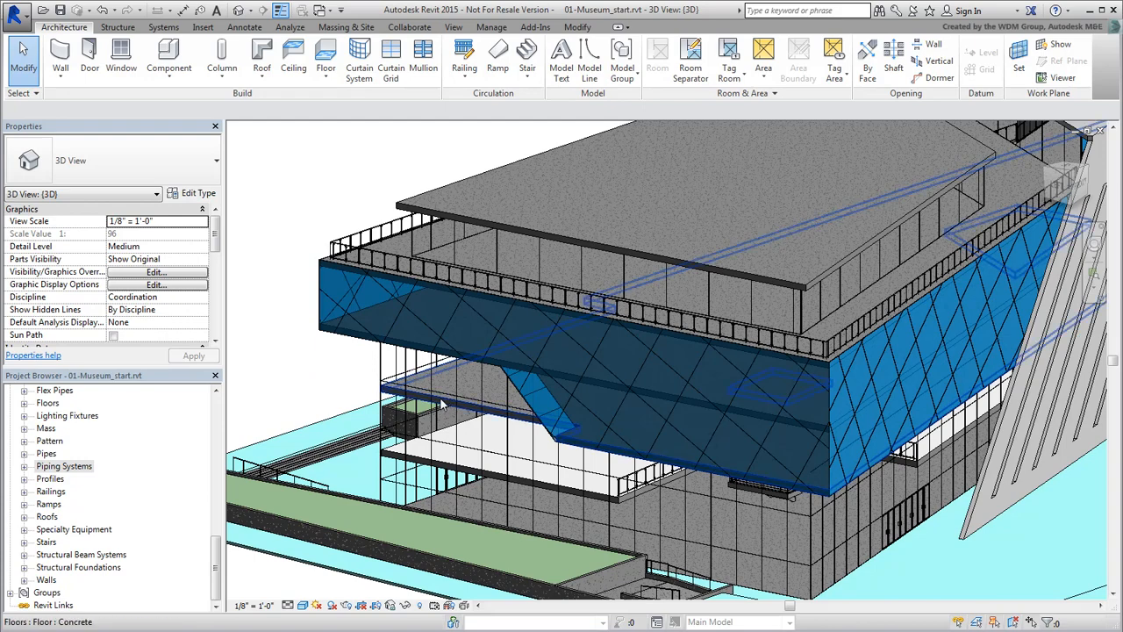
Orbit the 3D model to examine the museum's floor slabs from underneath
click(442, 404)
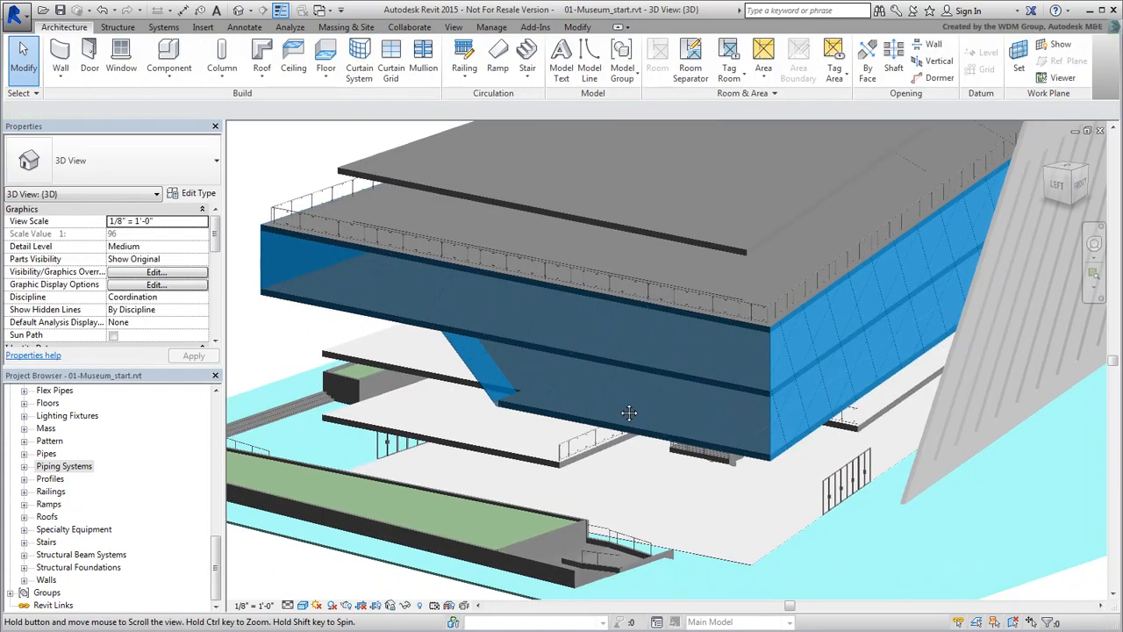
drag(628, 412, 614, 354)
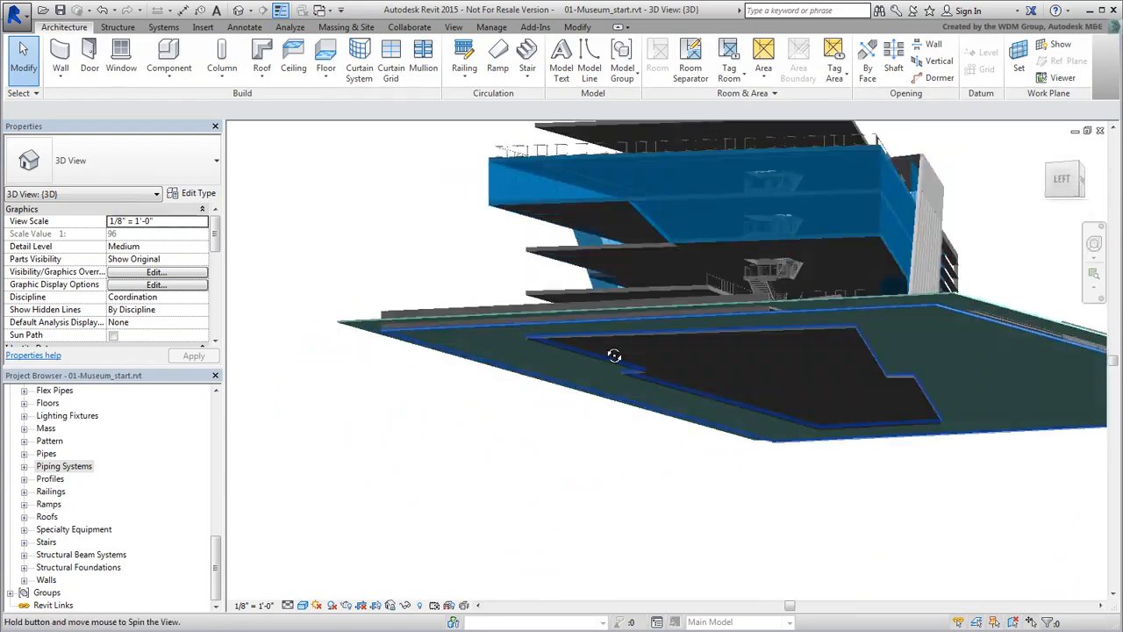
drag(614, 354, 970, 575)
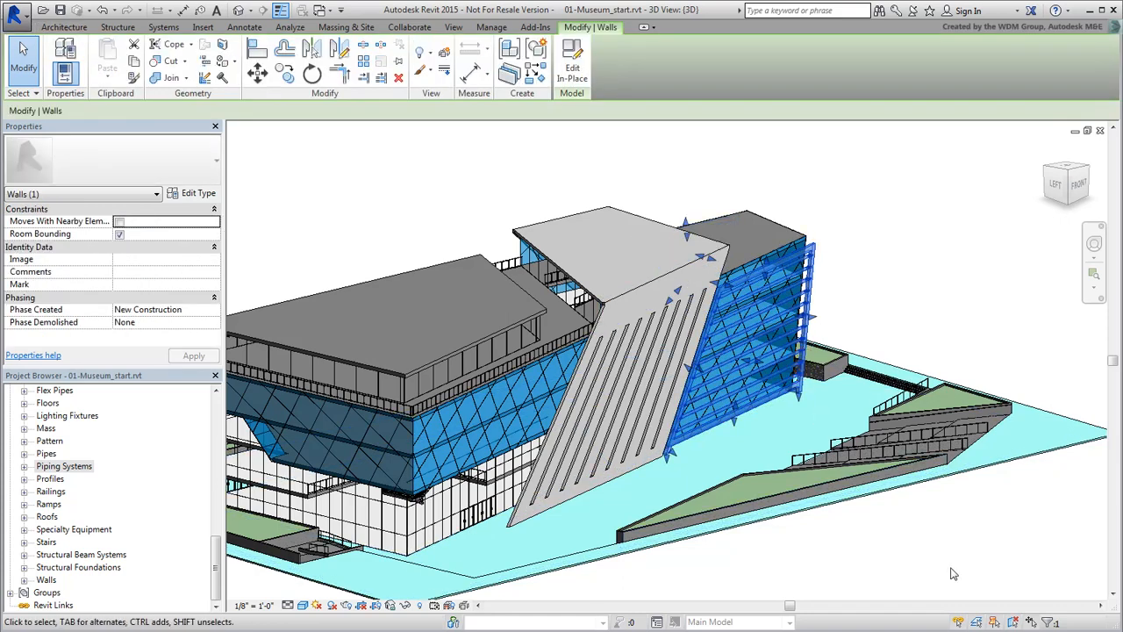
mouse_move(803, 490)
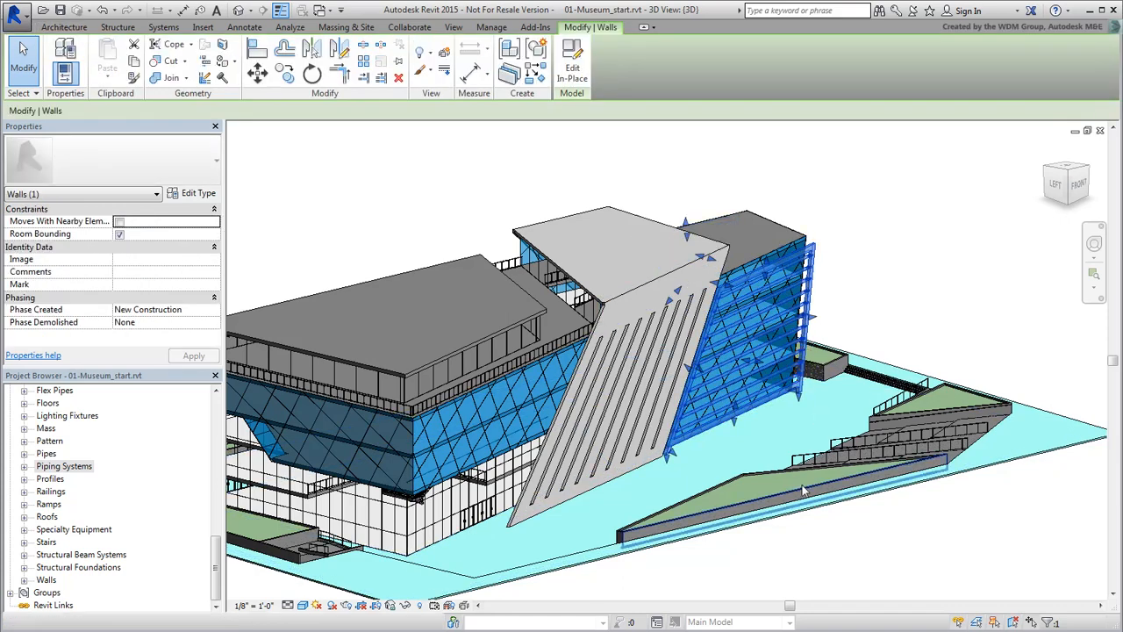
click(204, 193)
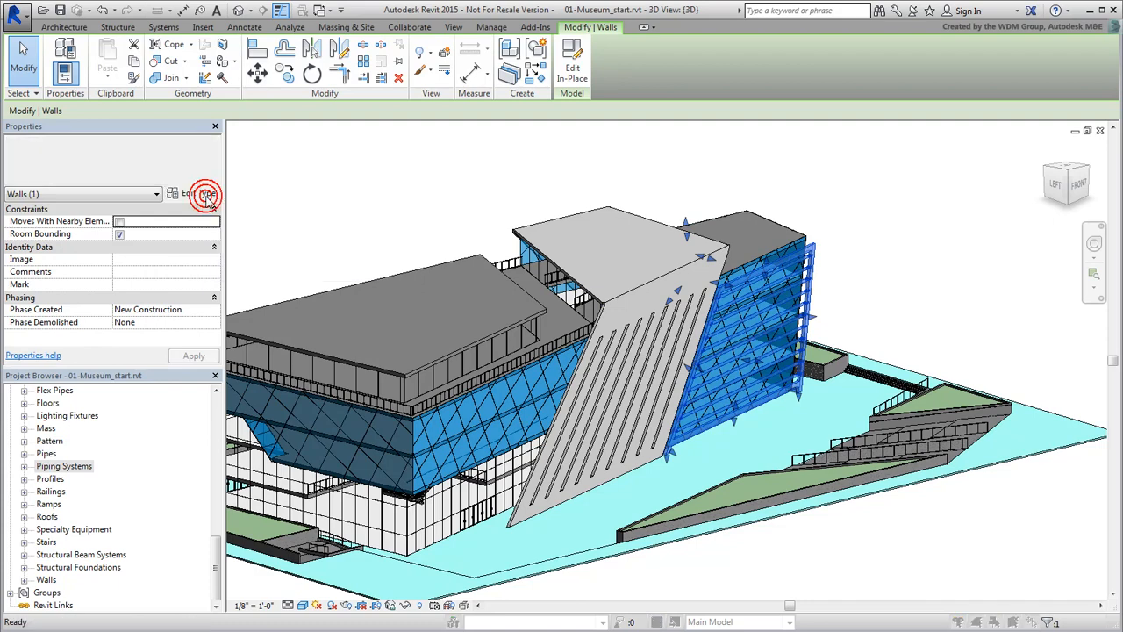
click(204, 193)
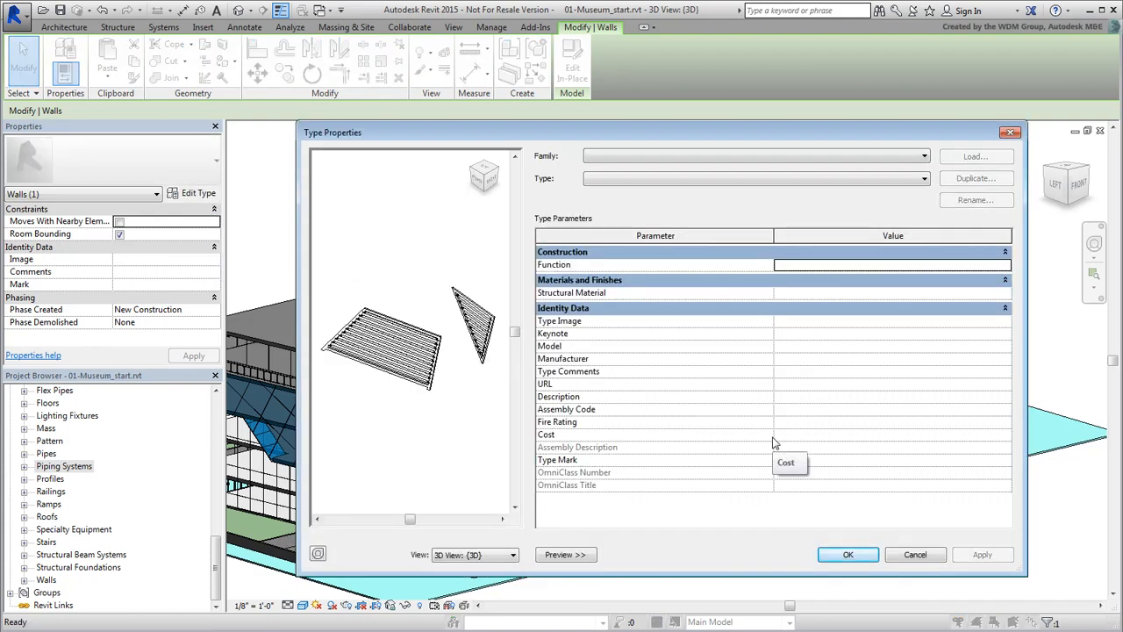
mouse_move(863, 442)
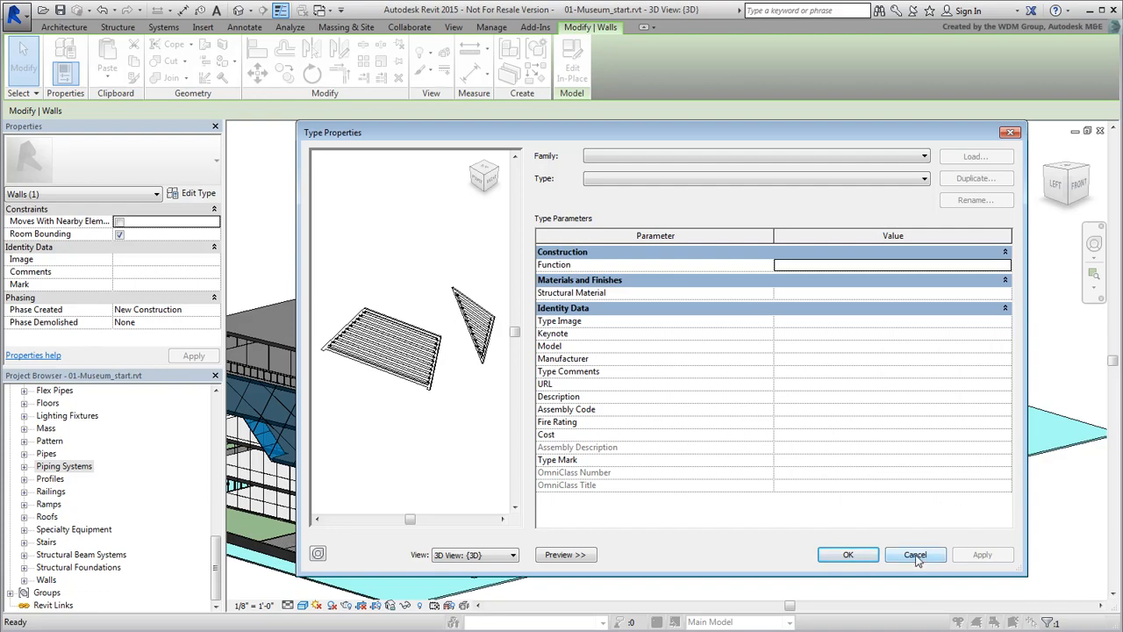
click(916, 555)
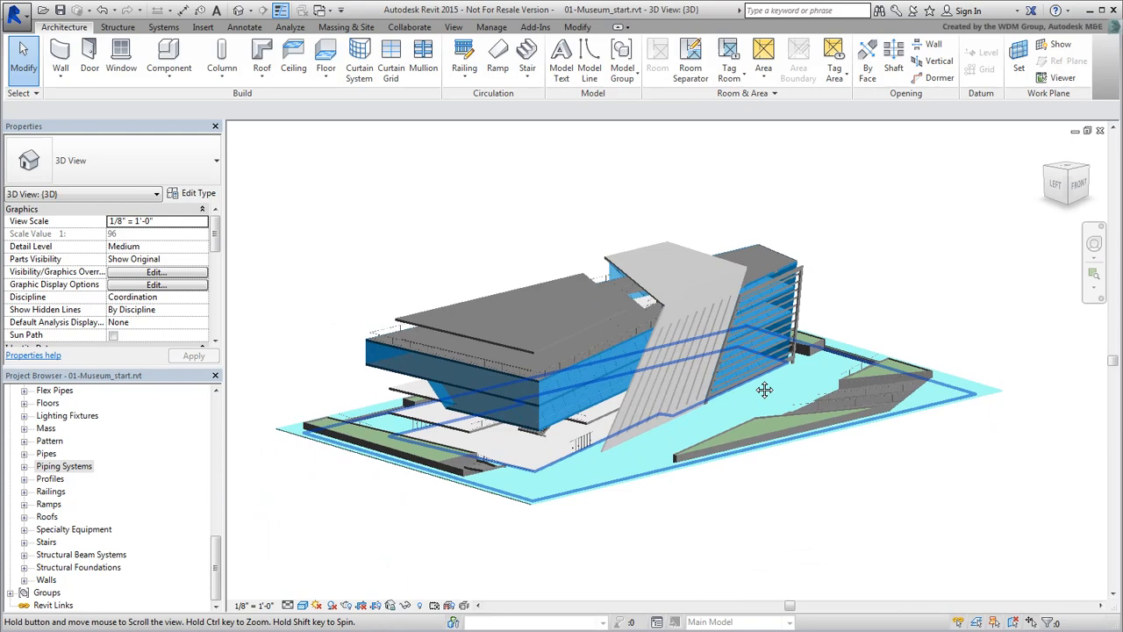
Start an FBX export of the 3D view via Application menu > Export > FBX
click(20, 19)
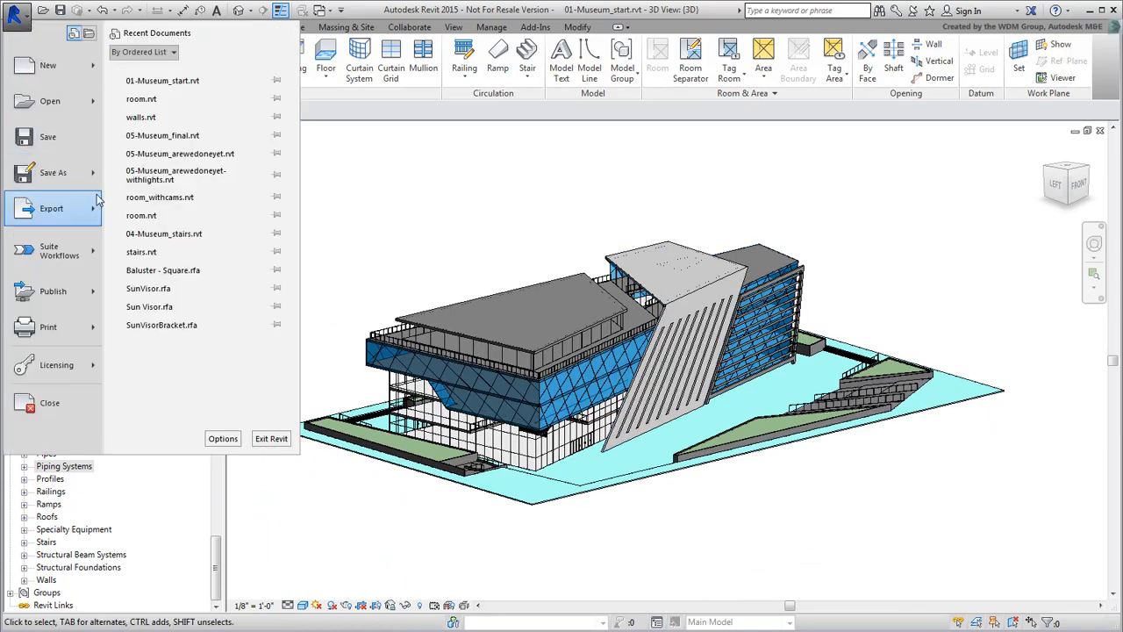
click(51, 207)
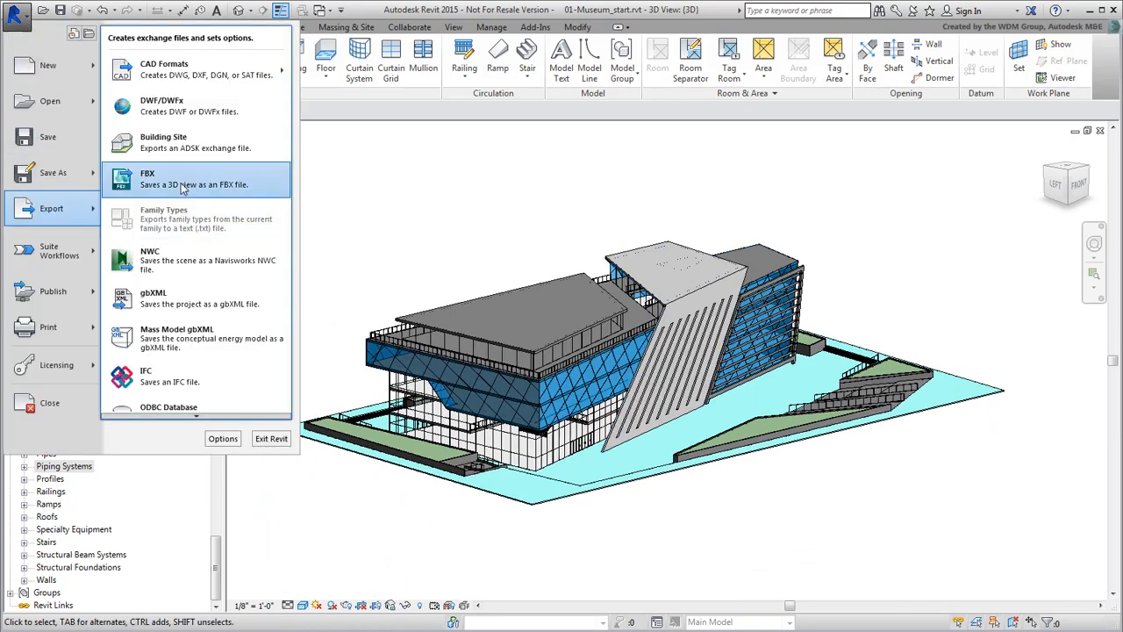
click(181, 179)
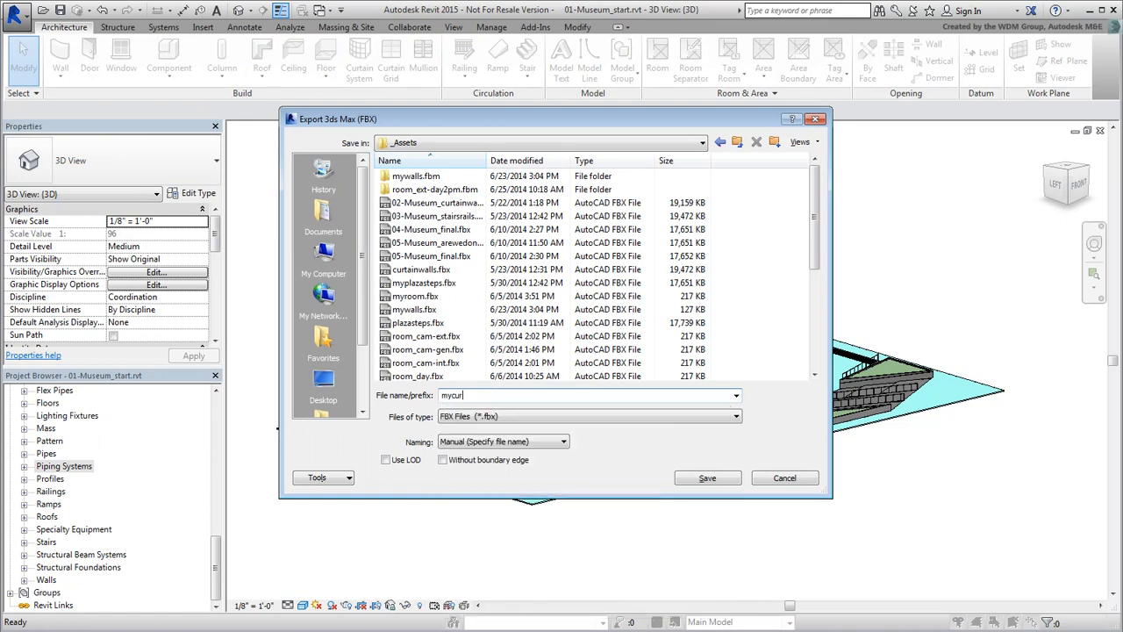